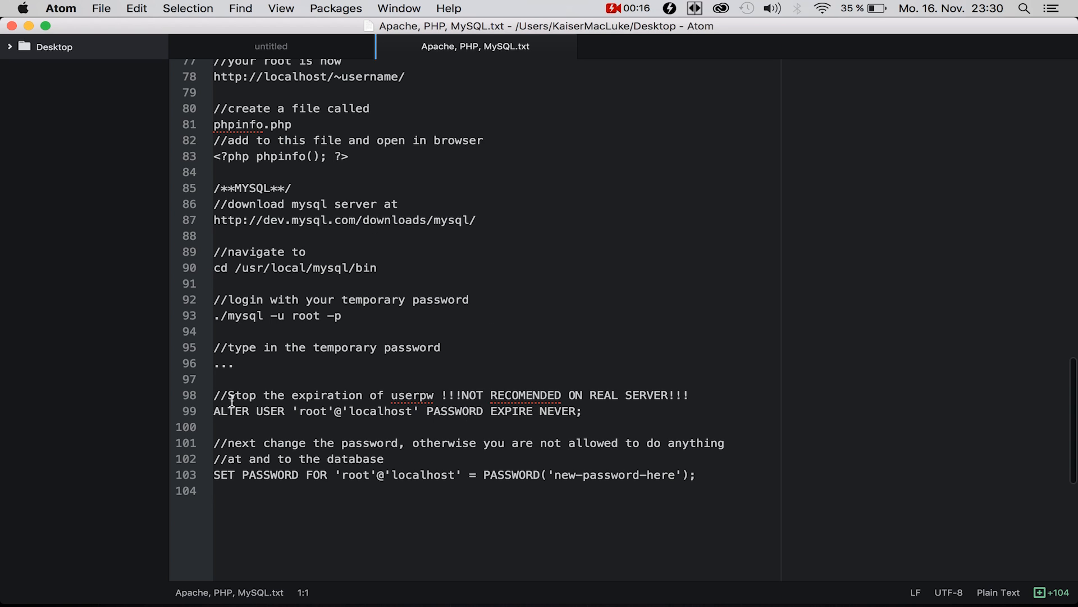
{"action": "mouse_move", "coordinate": [230, 316]}
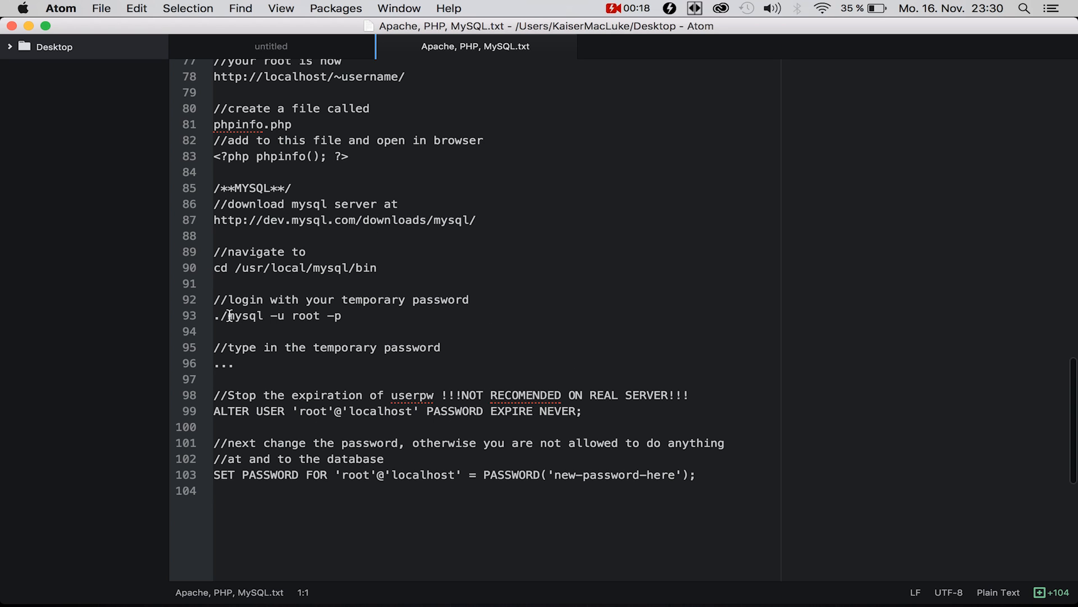
{"action": "mouse_move", "coordinate": [315, 296]}
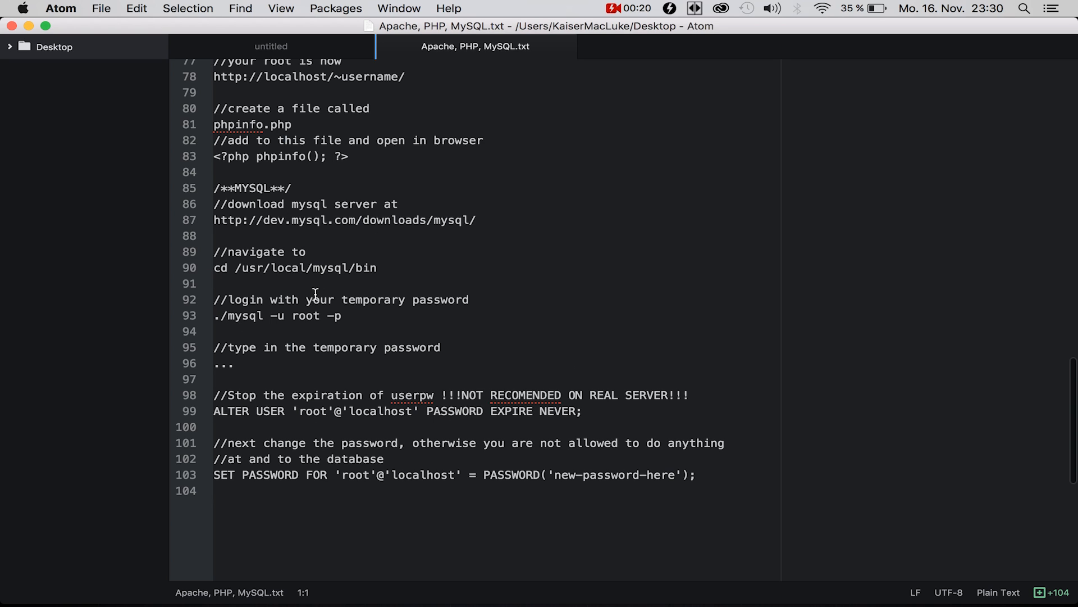
{"action": "mouse_move", "coordinate": [445, 286]}
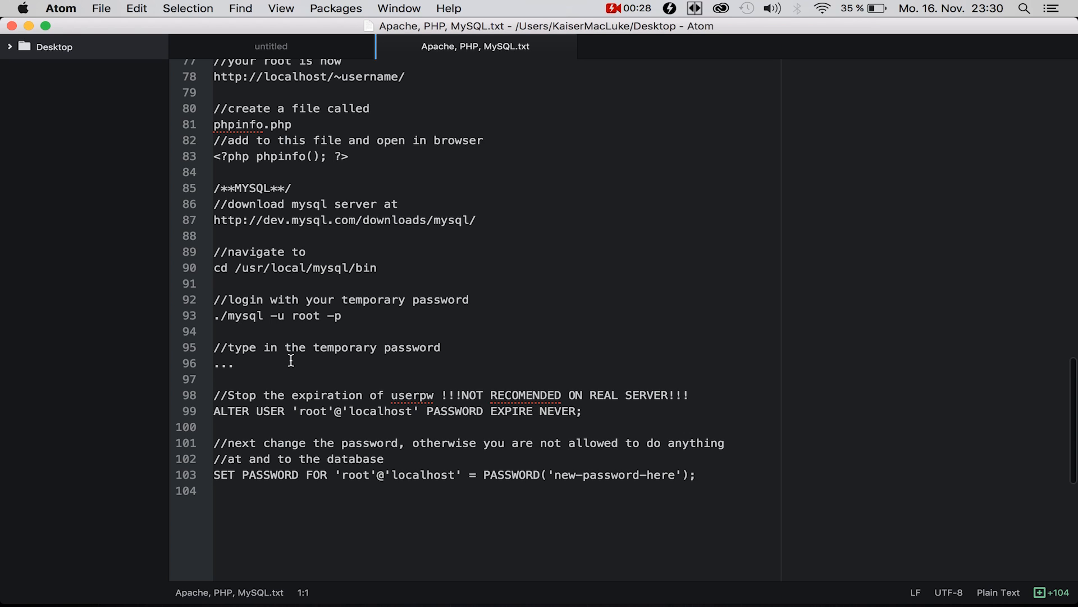
{"action": "mouse_move", "coordinate": [236, 229]}
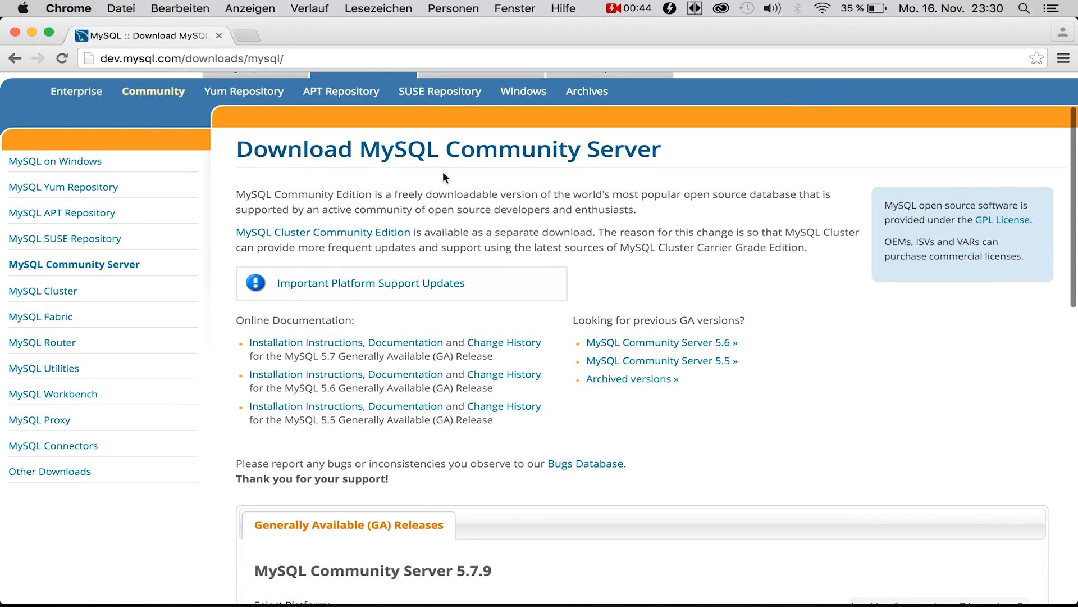
- Download the MySQL 5.7.9 Mac OS X 10.10 DMG archive from dev.mysql.com
{"action": "scroll", "scroll_direction": "down", "scroll_amount": 3}
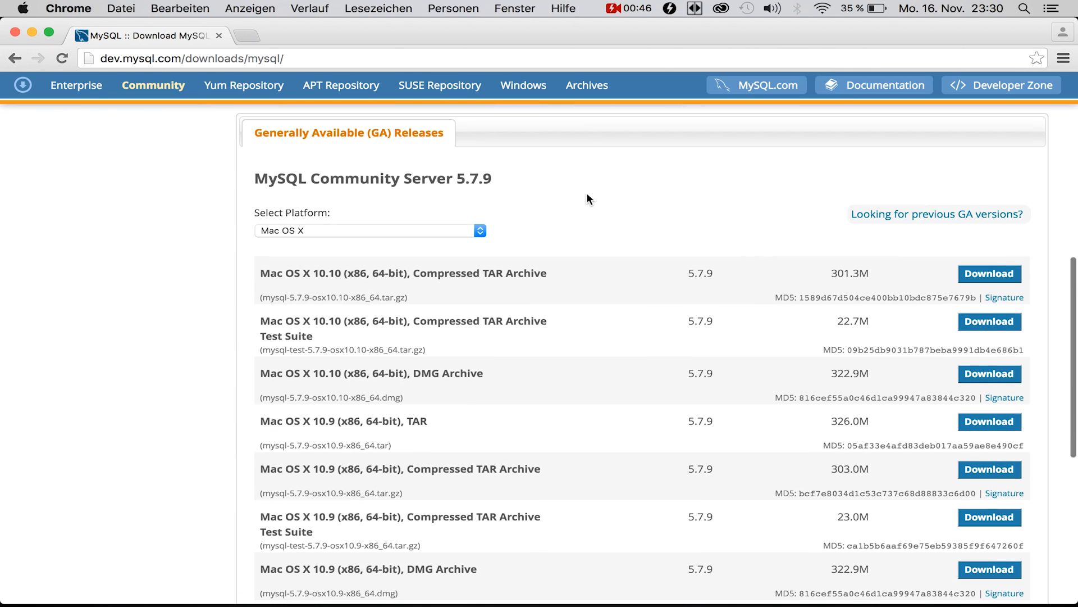
{"action": "mouse_move", "coordinate": [401, 389]}
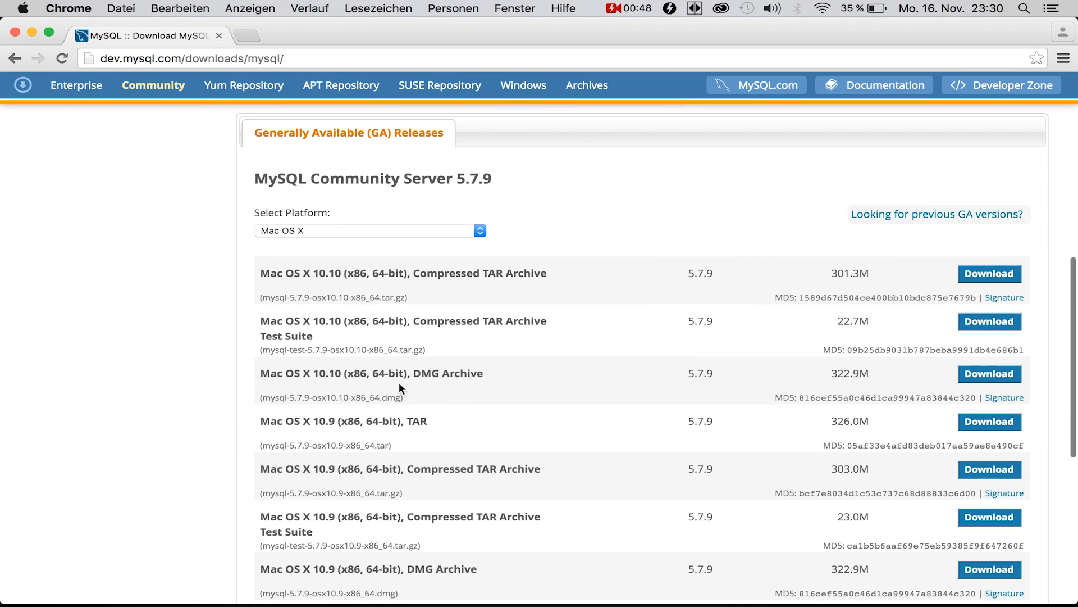
{"action": "mouse_move", "coordinate": [973, 389]}
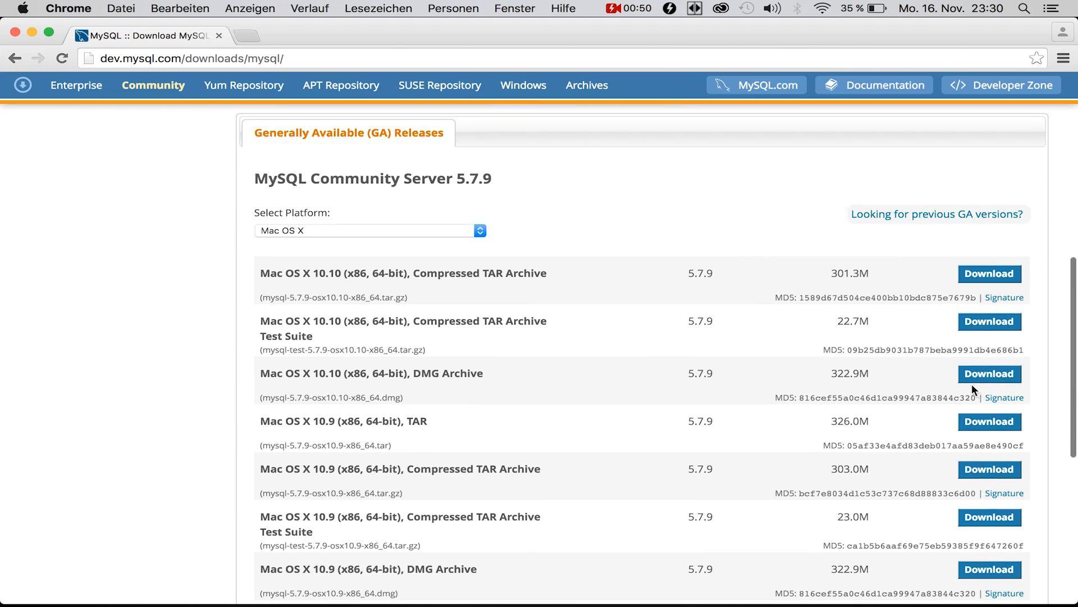
{"action": "left_click", "coordinate": [989, 374]}
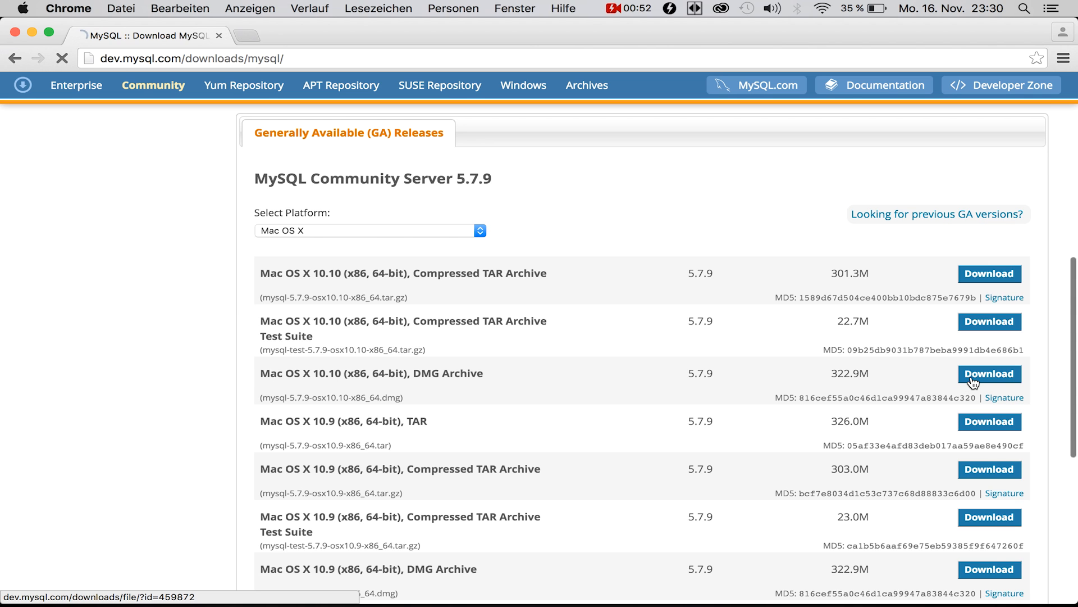
{"action": "left_click", "coordinate": [989, 373]}
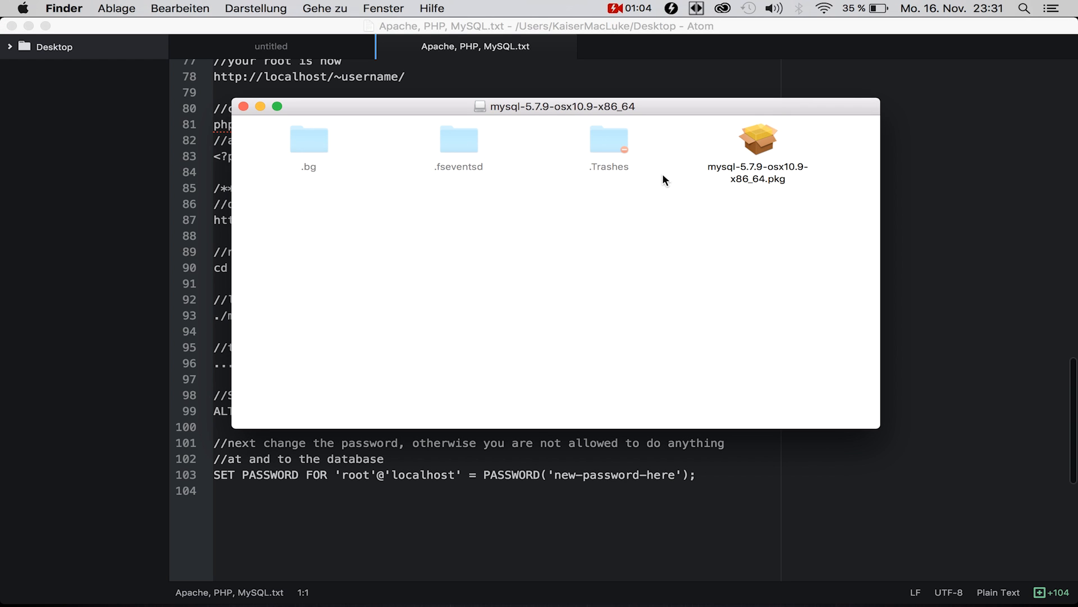
- Launch the mysql-5.7.9-osx10.9-x86_64.pkg installer from the mounted disk image
{"action": "double_click", "coordinate": [758, 138]}
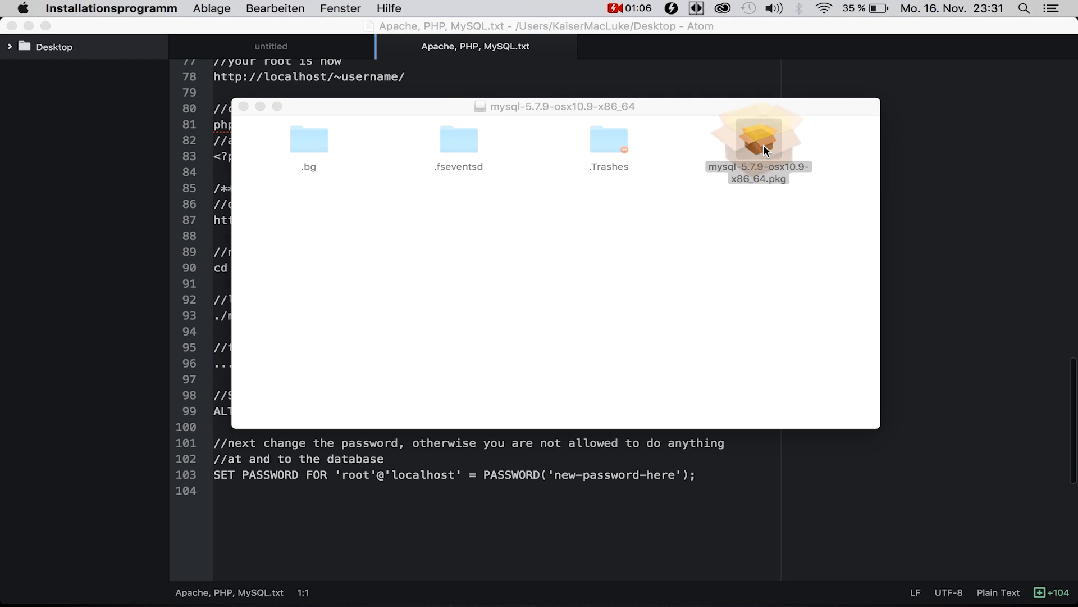
{"action": "double_click", "coordinate": [757, 150]}
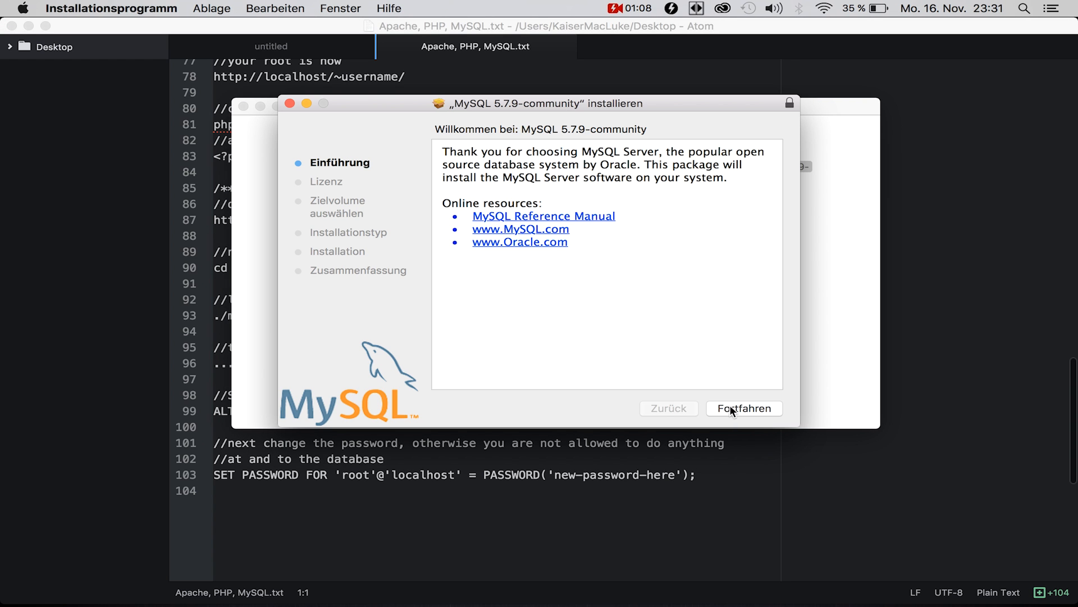
- Continue past the introduction and accept the licence to reach the standard installation type
{"action": "left_click", "coordinate": [743, 408]}
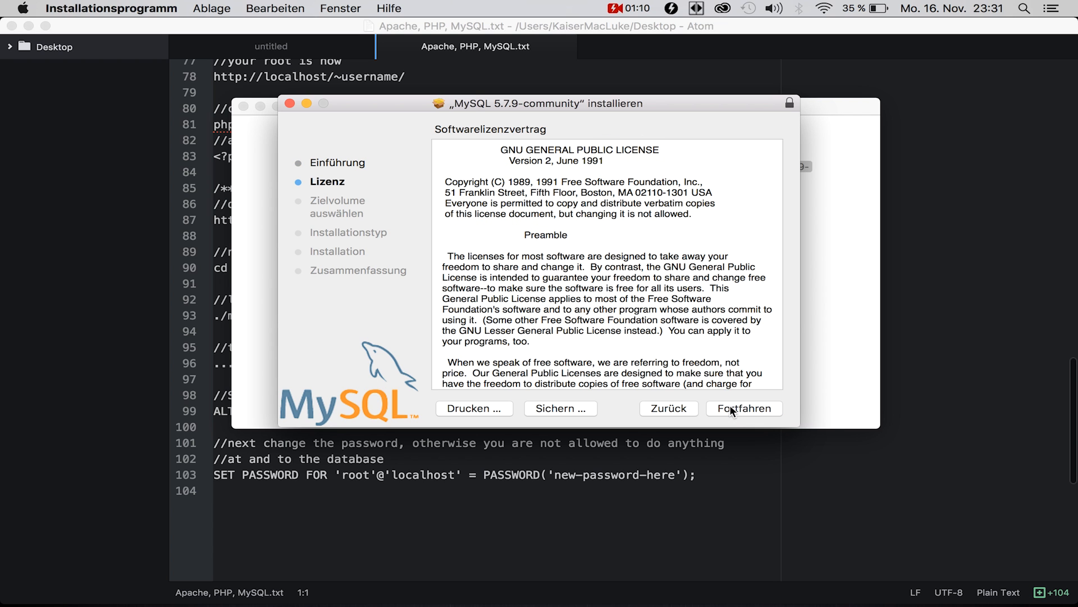
{"action": "left_click", "coordinate": [743, 408]}
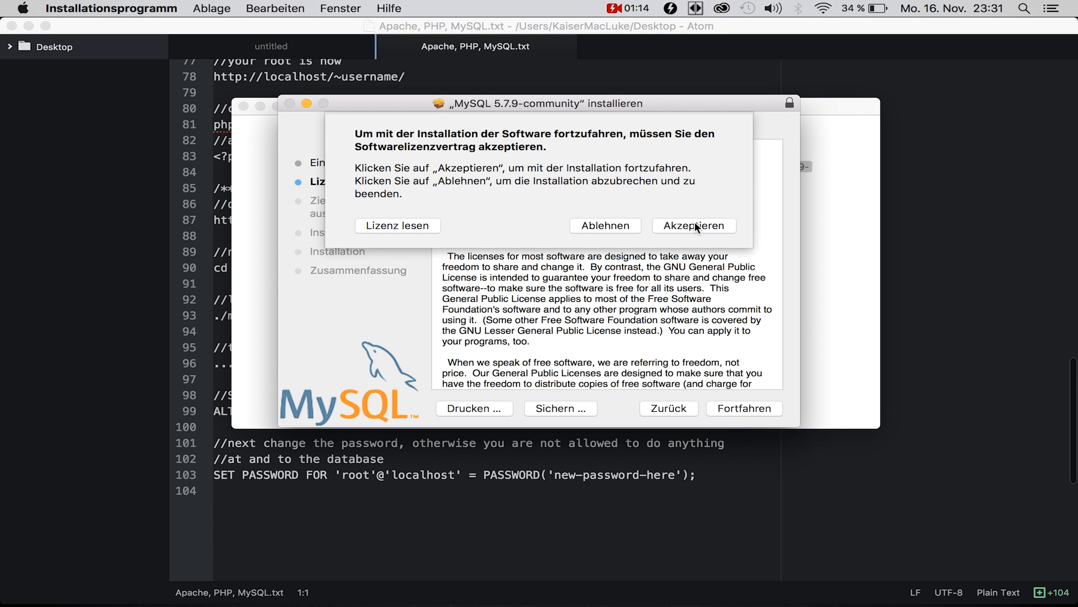
{"action": "mouse_move", "coordinate": [681, 220]}
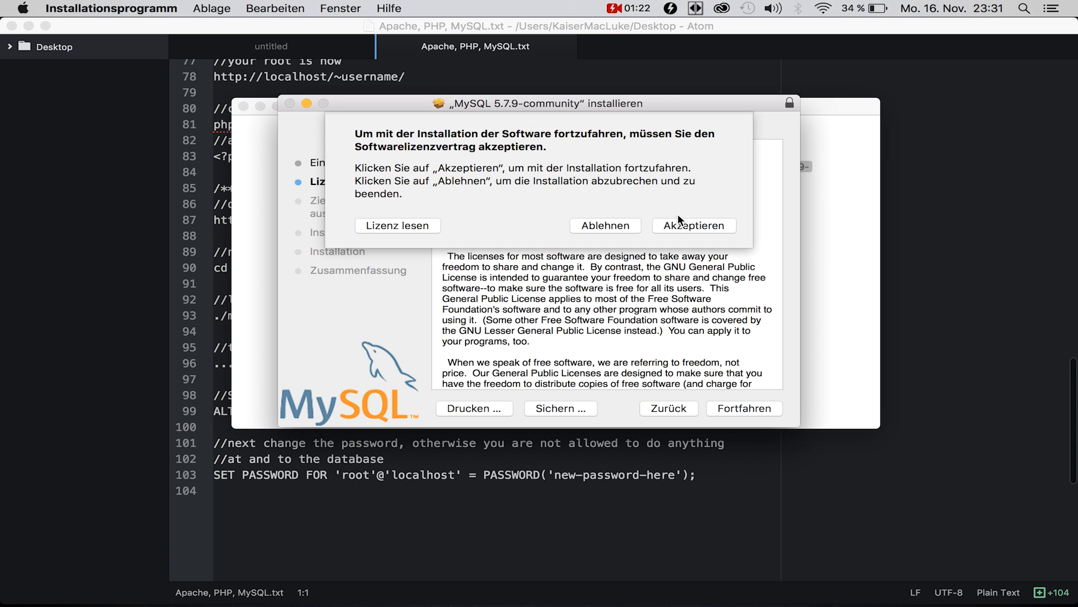
{"action": "mouse_move", "coordinate": [627, 159]}
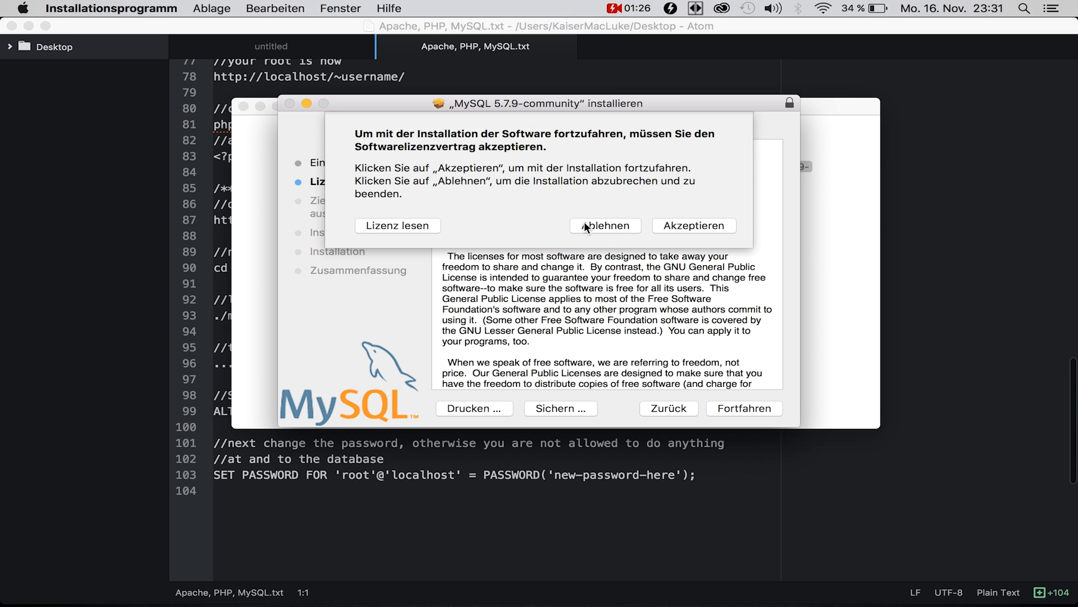
{"action": "mouse_move", "coordinate": [460, 118]}
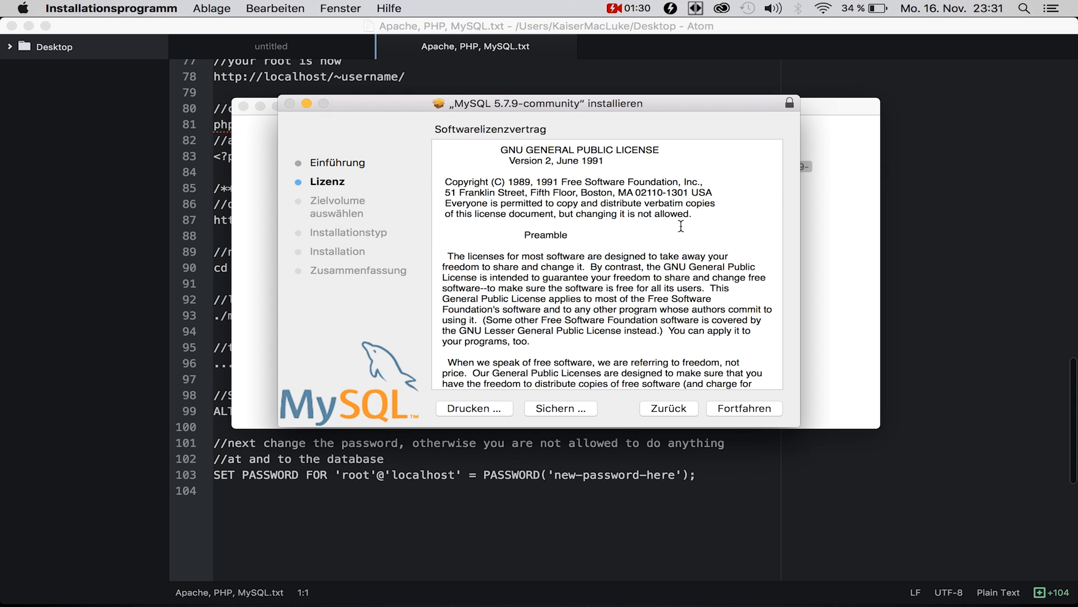
{"action": "left_click", "coordinate": [744, 408]}
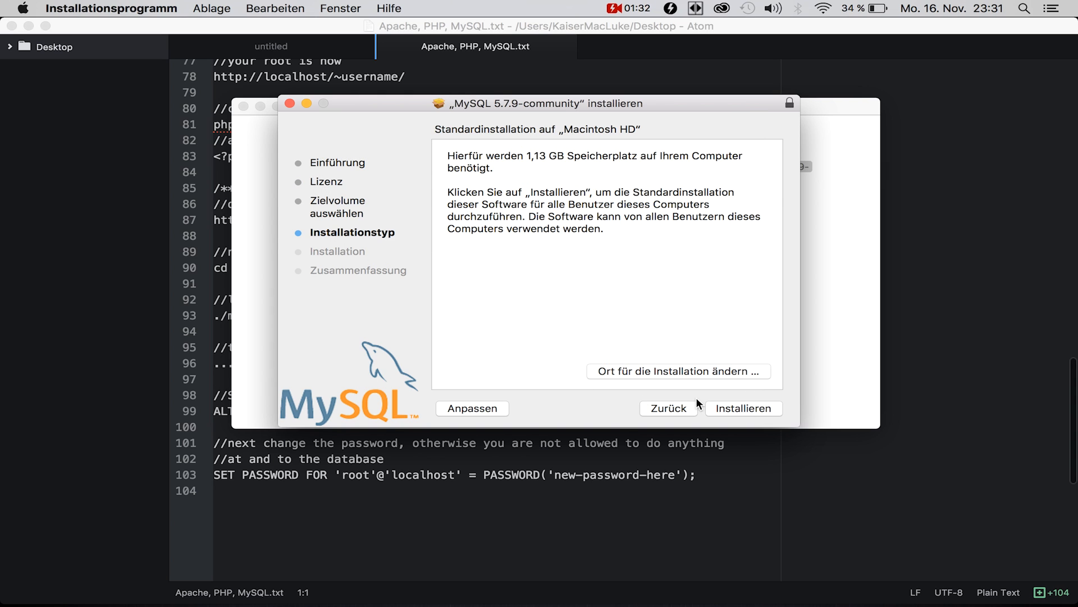
{"action": "mouse_move", "coordinate": [747, 401]}
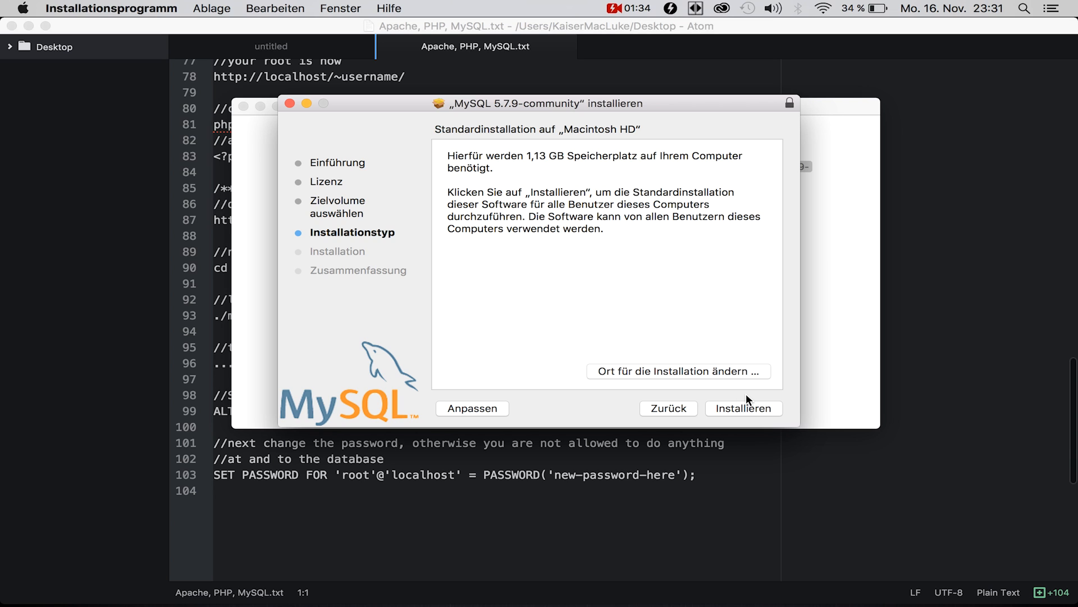
{"action": "mouse_move", "coordinate": [595, 383]}
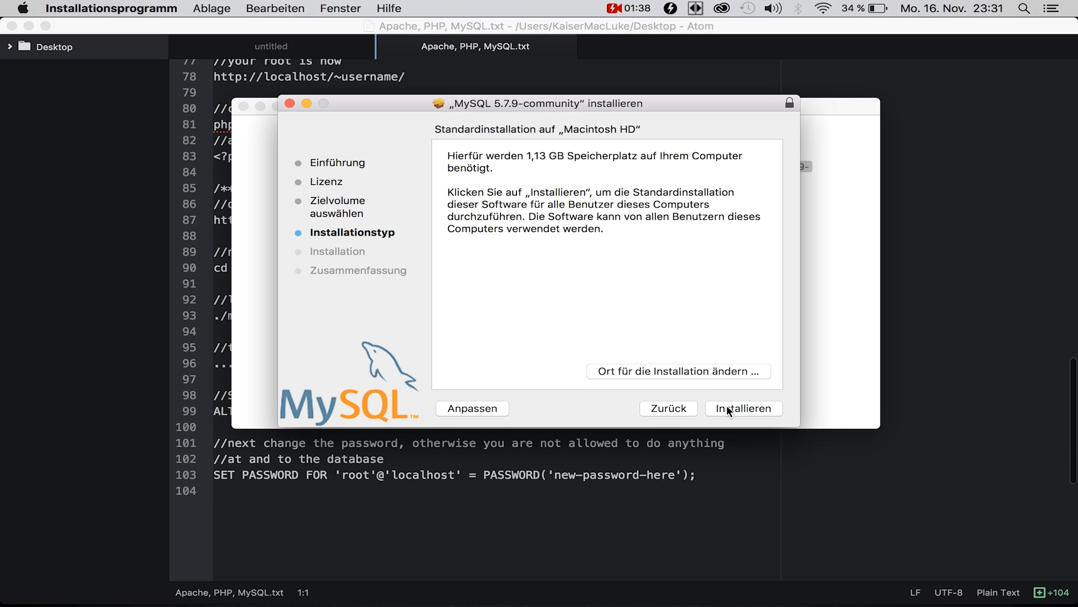
- Install MySQL on Macintosh HD, authorising with the administrator password
{"action": "left_click", "coordinate": [742, 408]}
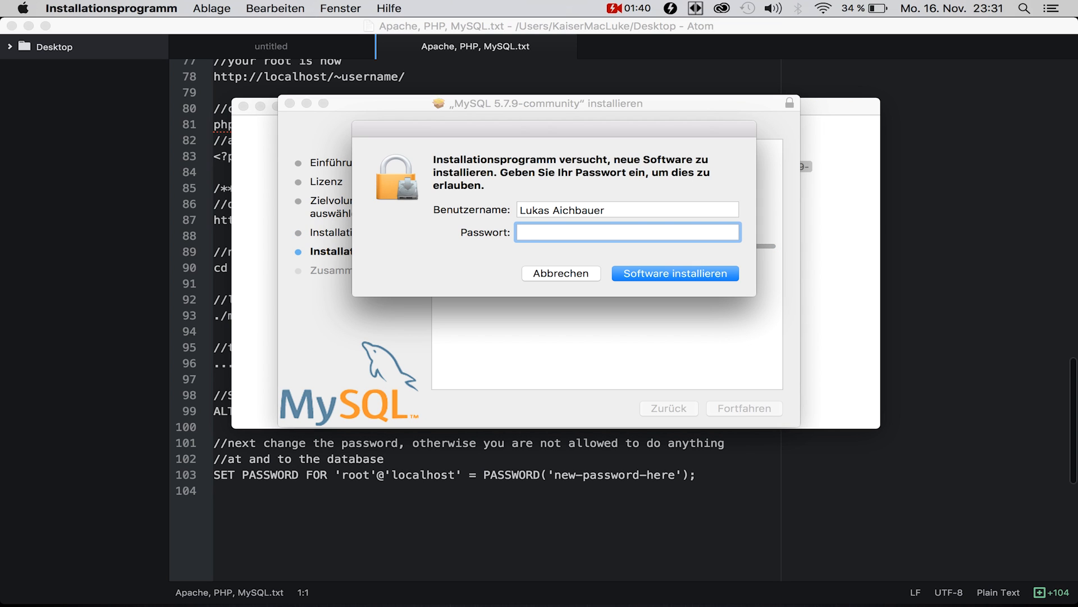
{"action": "type", "text": "password"}
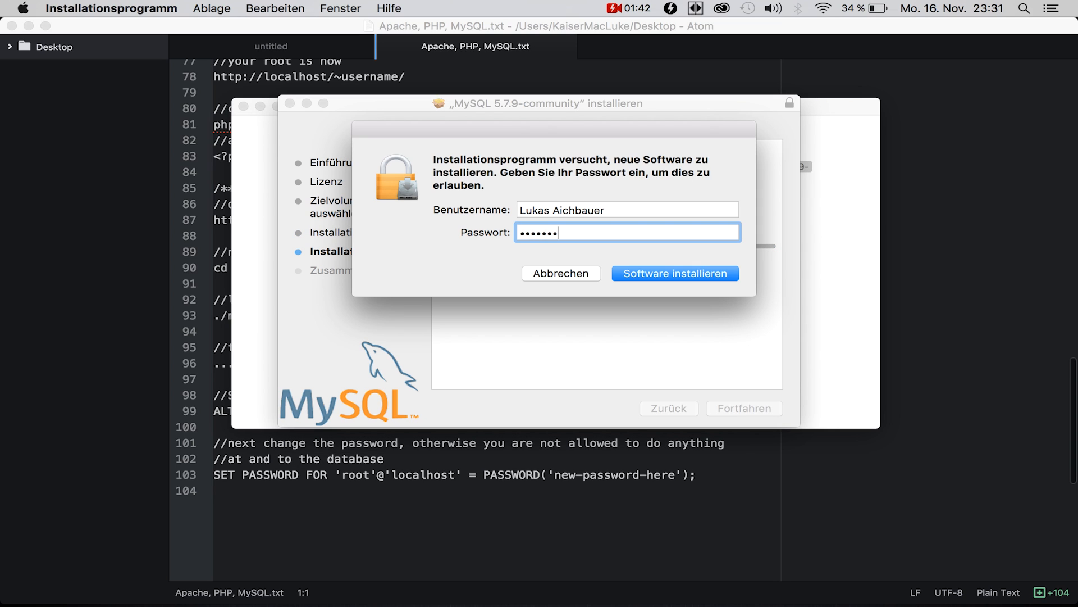
{"action": "left_click", "coordinate": [674, 273]}
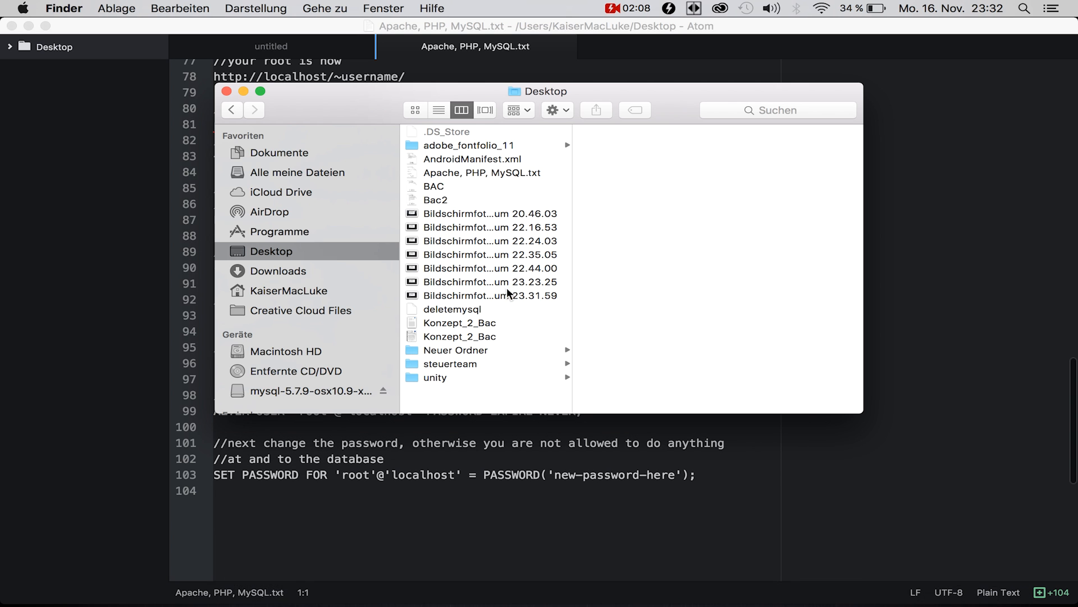
- Show the Desktop folder in a Finder window
{"action": "left_click", "coordinate": [489, 295]}
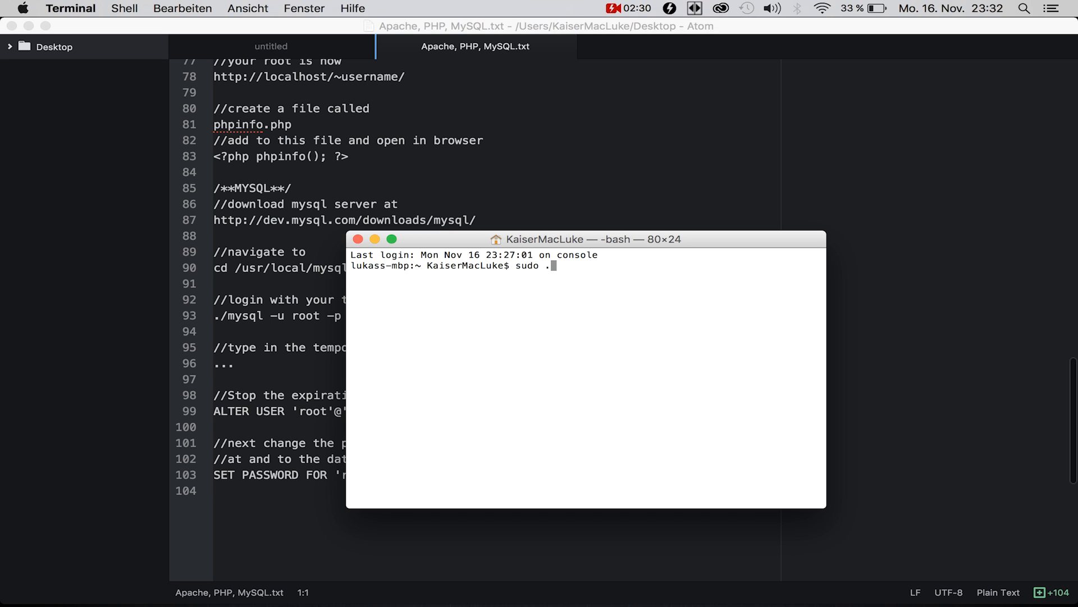
- Run the sudo attempt, then focus the Terminal window at the fresh prompt
{"action": "key", "text": "Enter"}
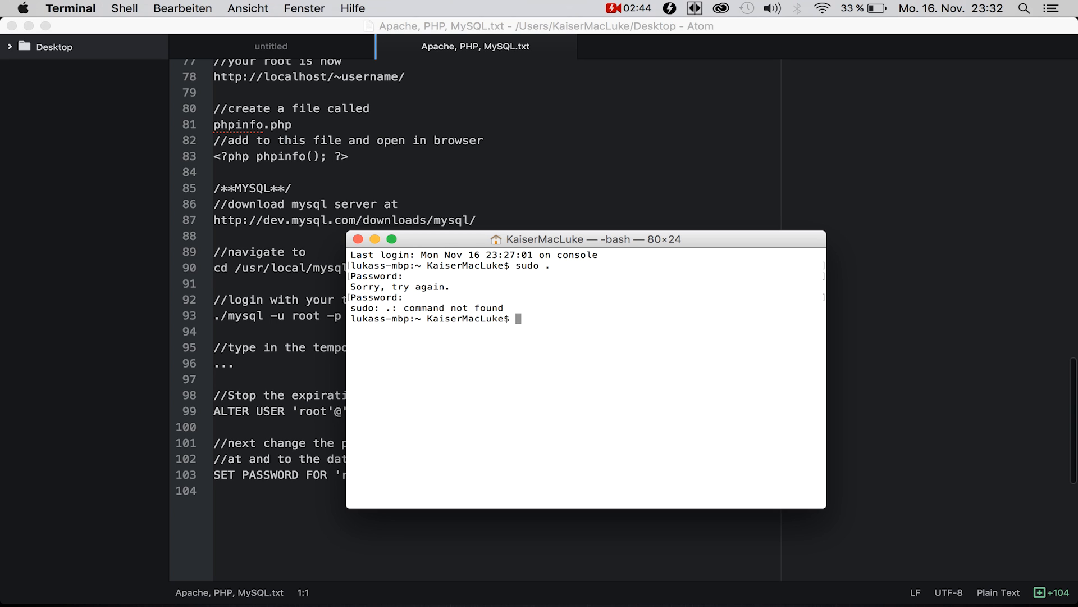
{"action": "mouse_move", "coordinate": [442, 134]}
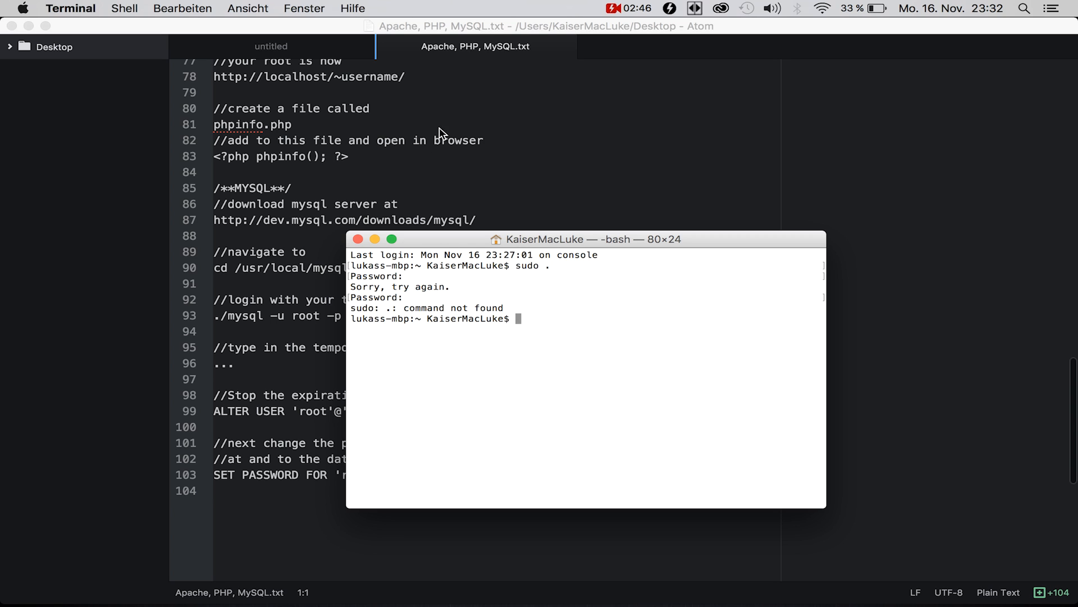
{"action": "mouse_move", "coordinate": [351, 202]}
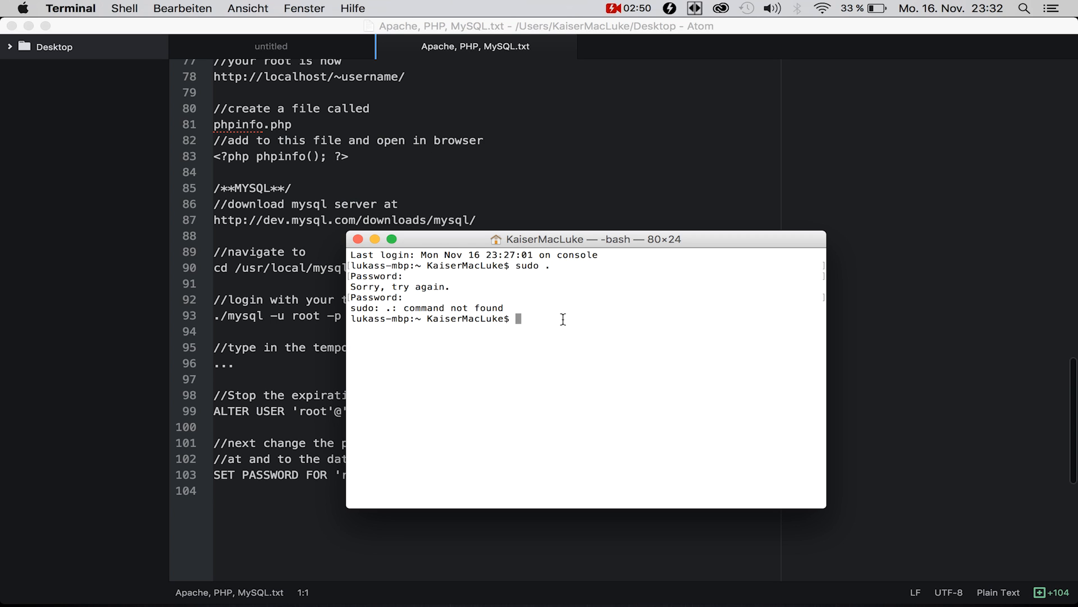
{"action": "left_click", "coordinate": [474, 46]}
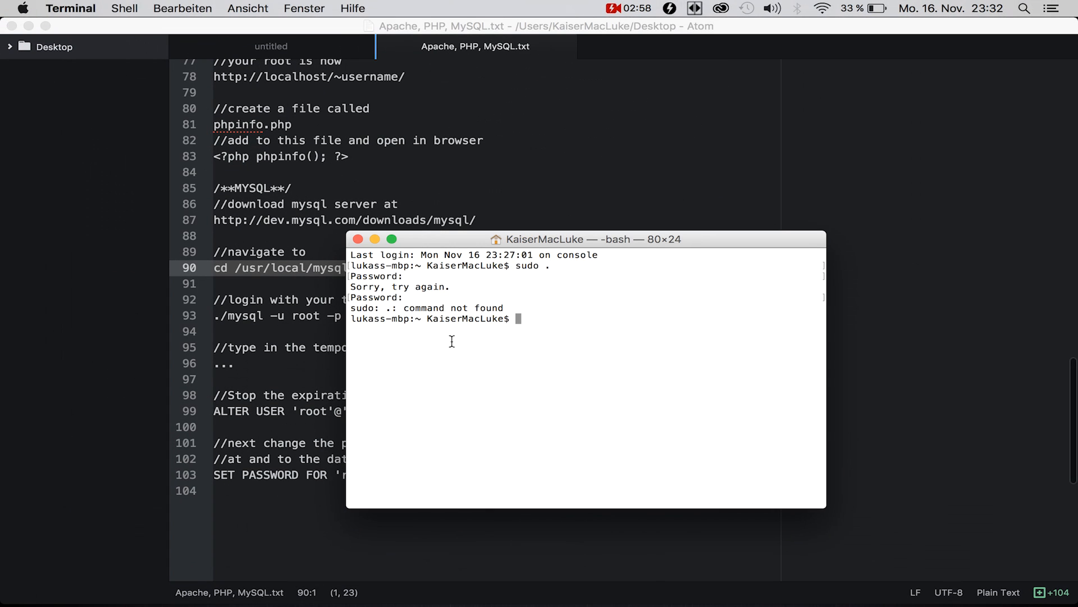
- Change directory to /usr/local/mysql/bin and begin typing the ./mysql command
{"action": "type", "text": "cd /usr/local/mysql/bin"}
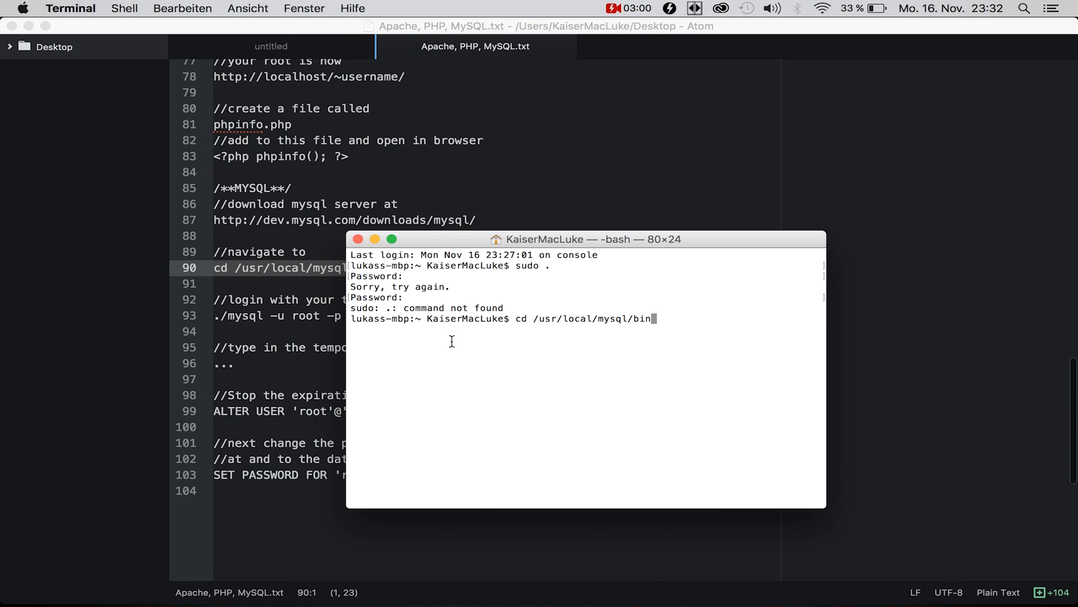
{"action": "mouse_move", "coordinate": [603, 317]}
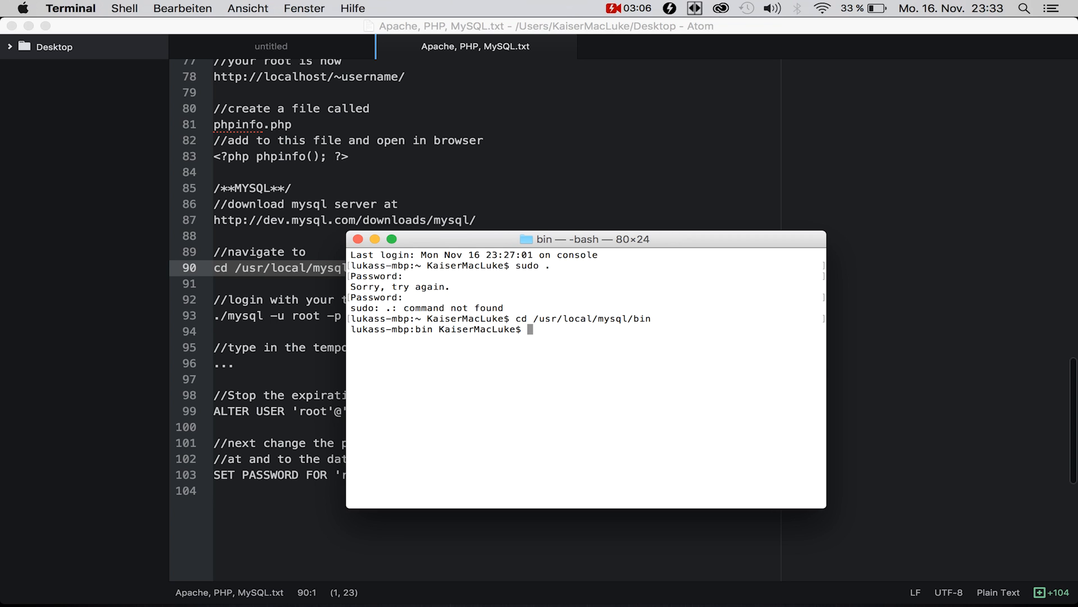
{"action": "type", "text": "./"}
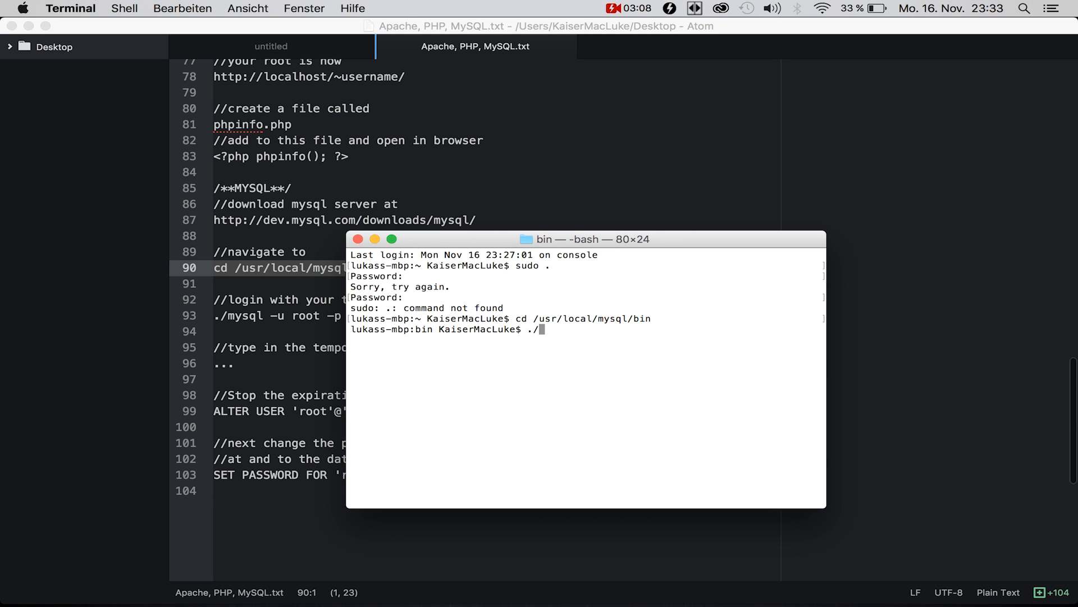
{"action": "type", "text": "mysql -u root -p"}
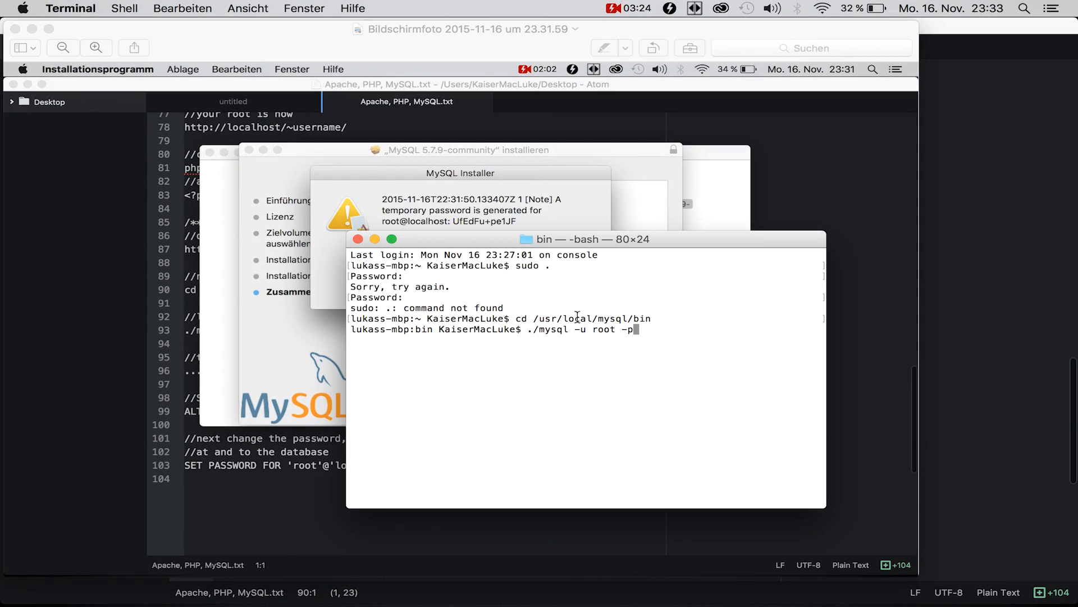
{"action": "mouse_move", "coordinate": [696, 368]}
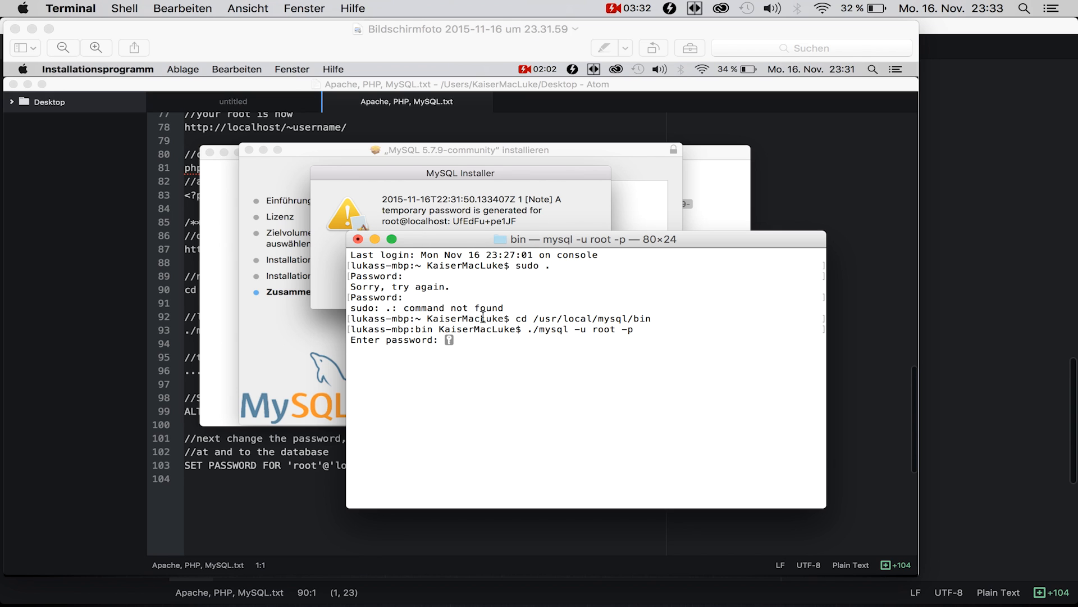
{"action": "mouse_move", "coordinate": [473, 340]}
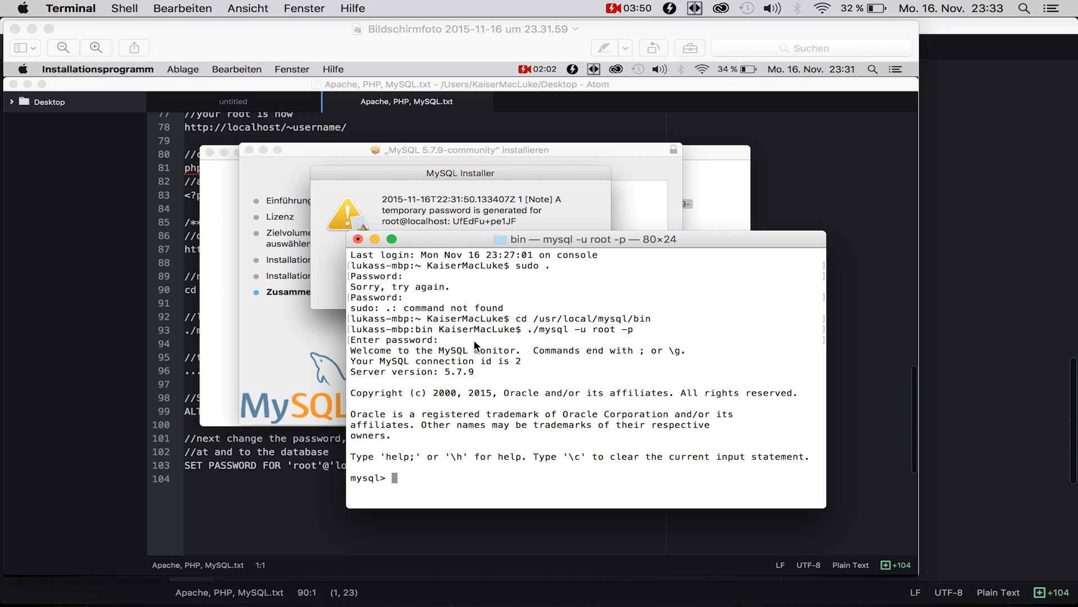
{"action": "mouse_move", "coordinate": [327, 600]}
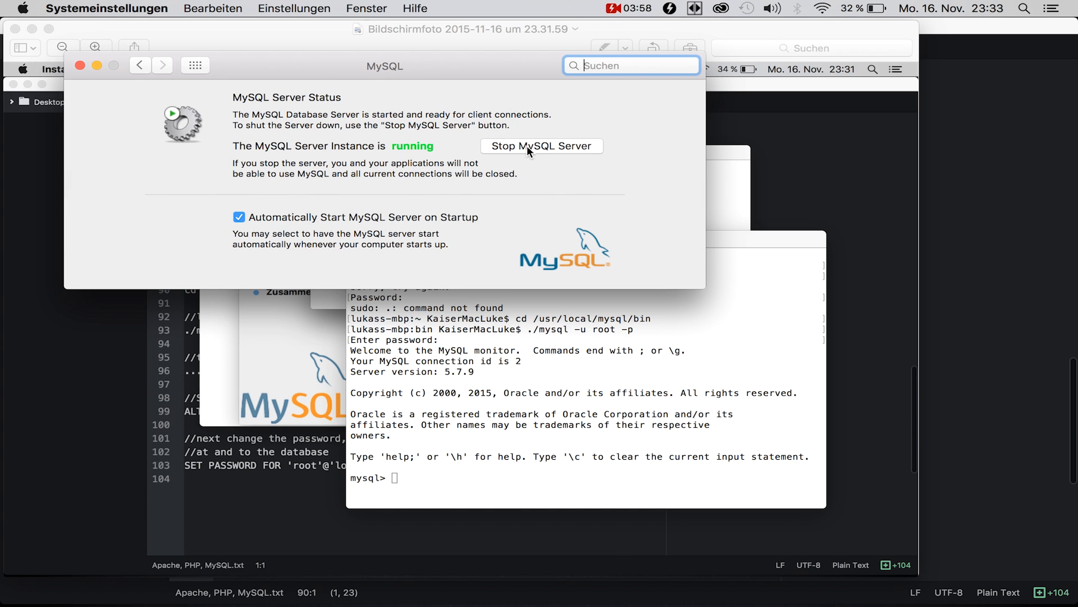
- Stop the MySQL server in the MySQL preferences pane, authorising with the admin password
{"action": "left_click", "coordinate": [541, 146]}
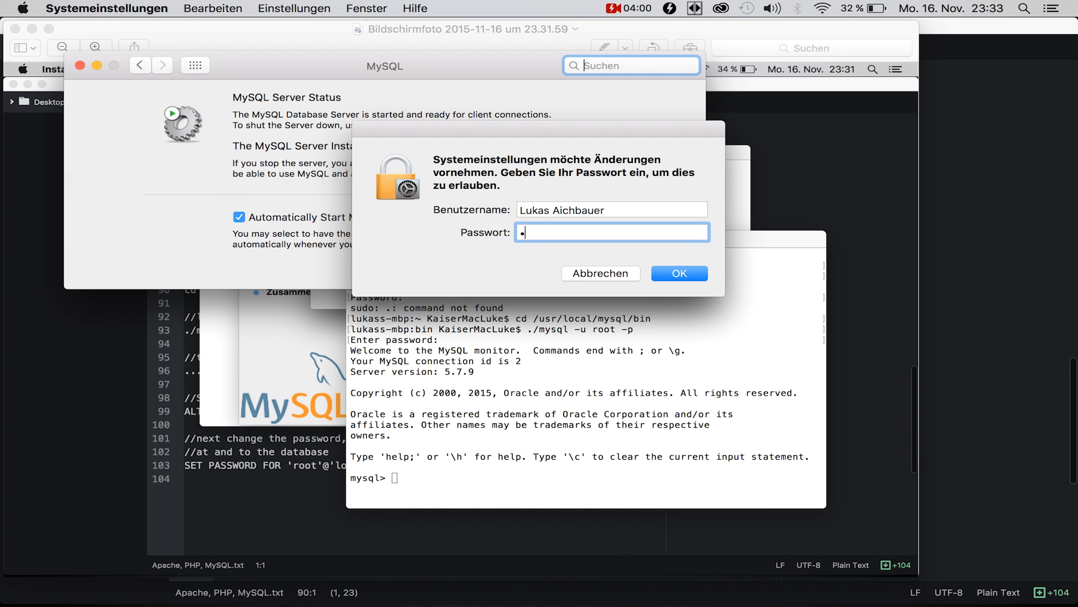
{"action": "type", "text": "password"}
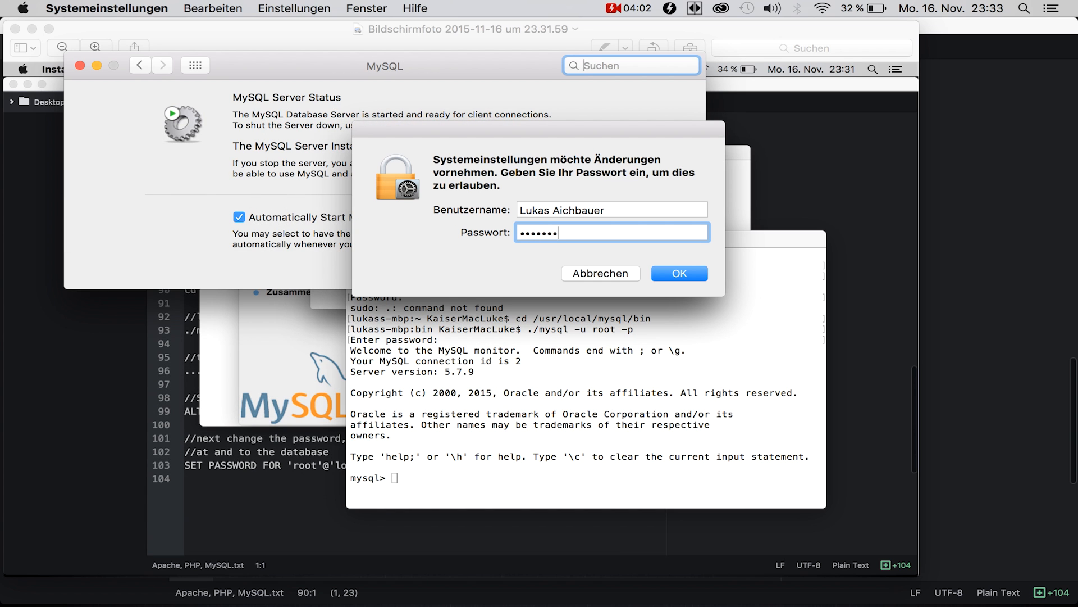
{"action": "left_click", "coordinate": [679, 273]}
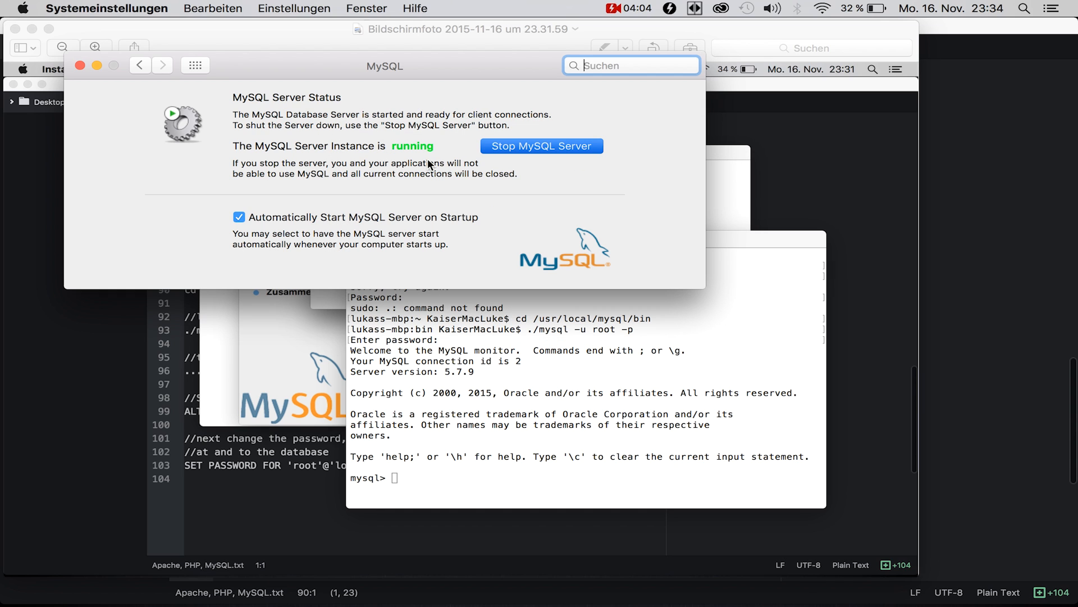
{"action": "mouse_move", "coordinate": [533, 160]}
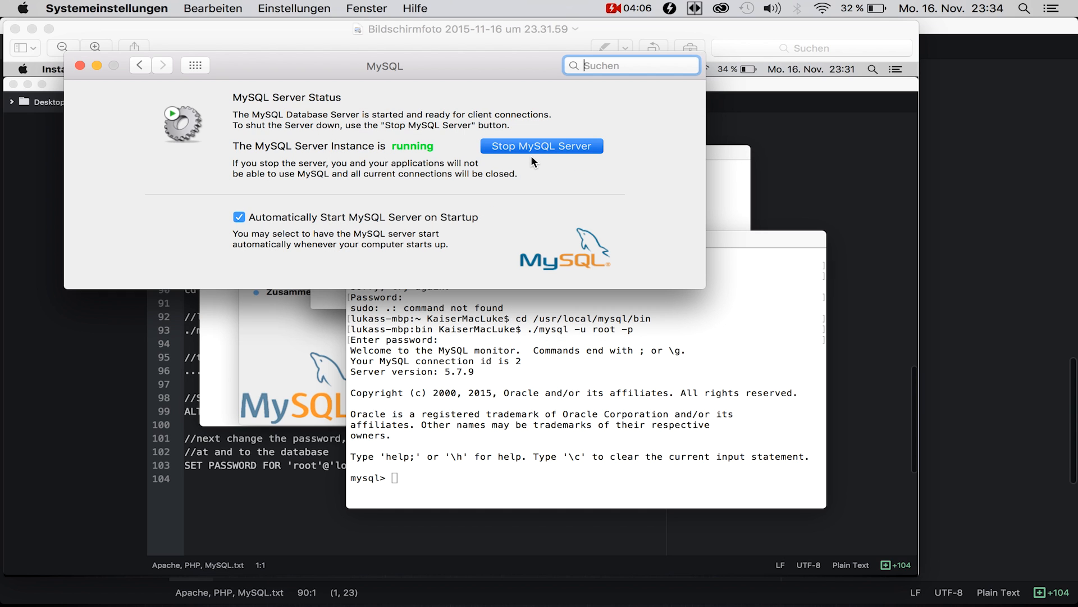
{"action": "left_click", "coordinate": [542, 146]}
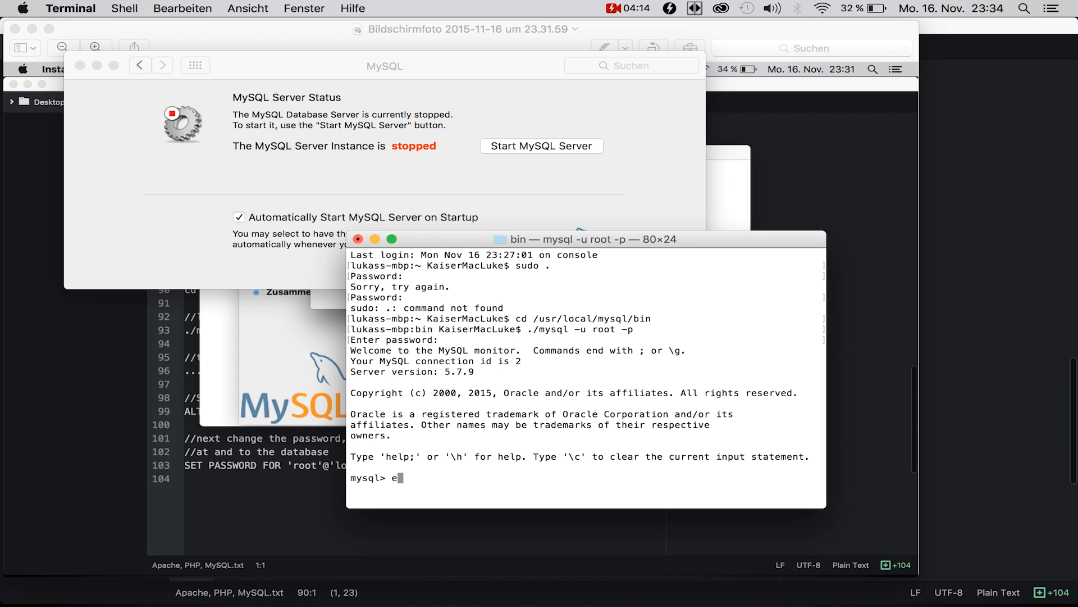
- Exit the mysql monitor and retry './mysql -u root -p', which fails with ERROR 2002
{"action": "type", "text": "xit"}
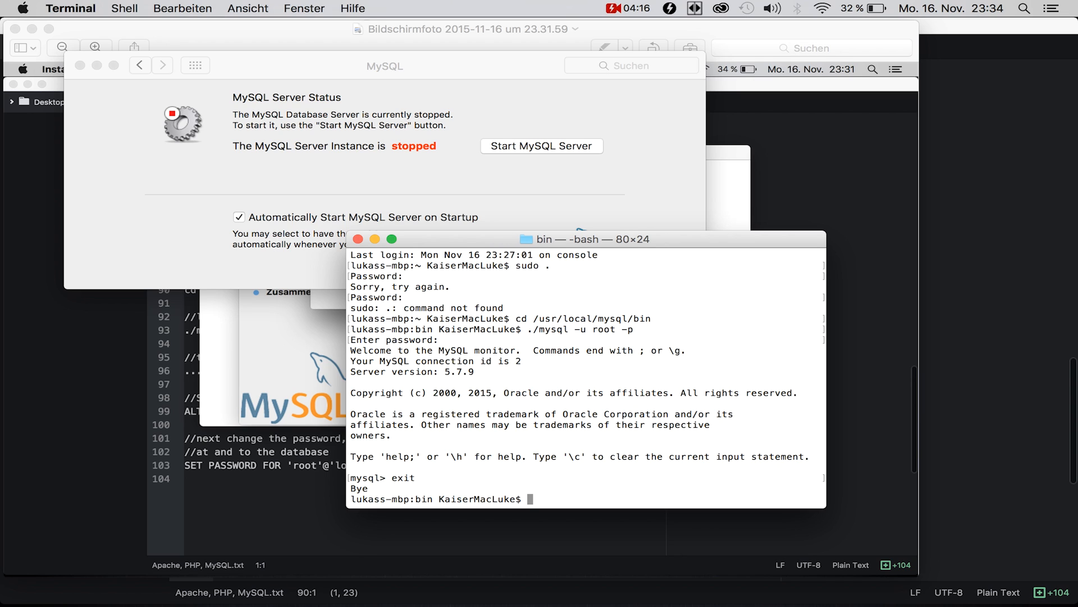
{"action": "type", "text": "./"}
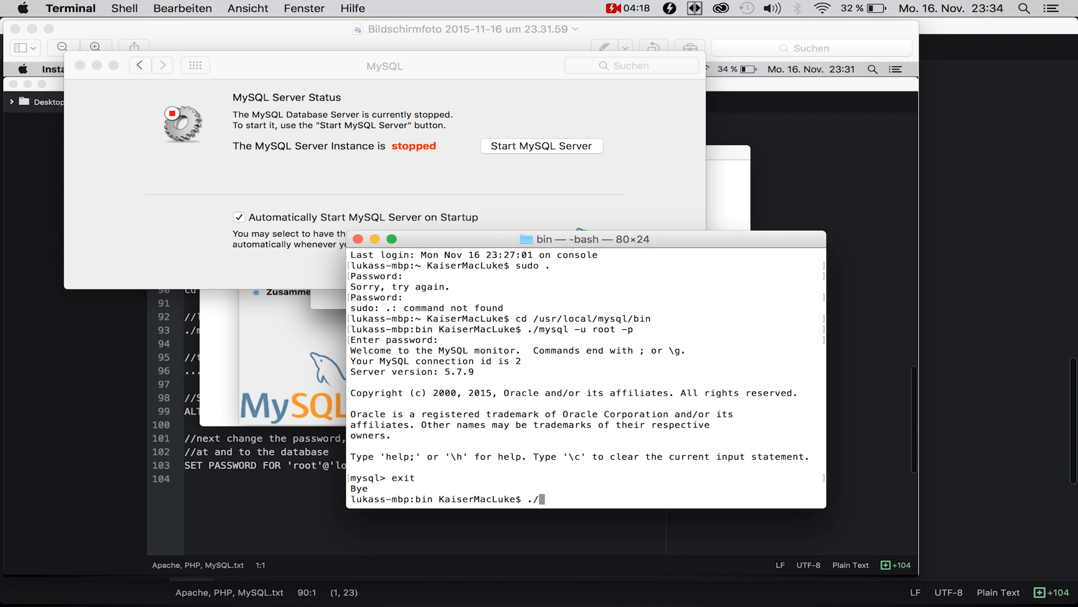
{"action": "type", "text": "mysql"}
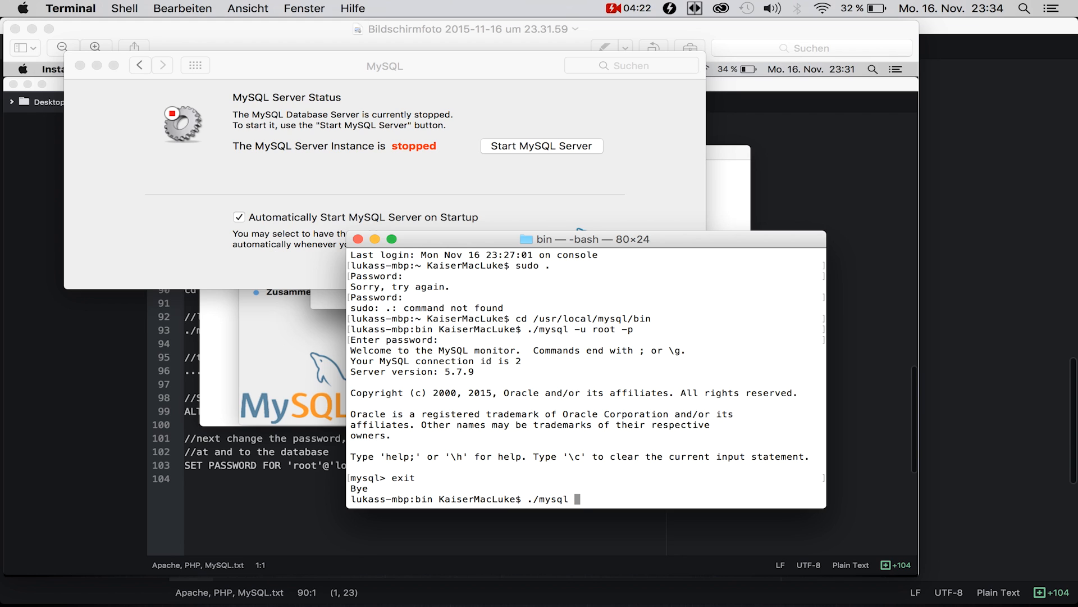
{"action": "type", "text": "-u r"}
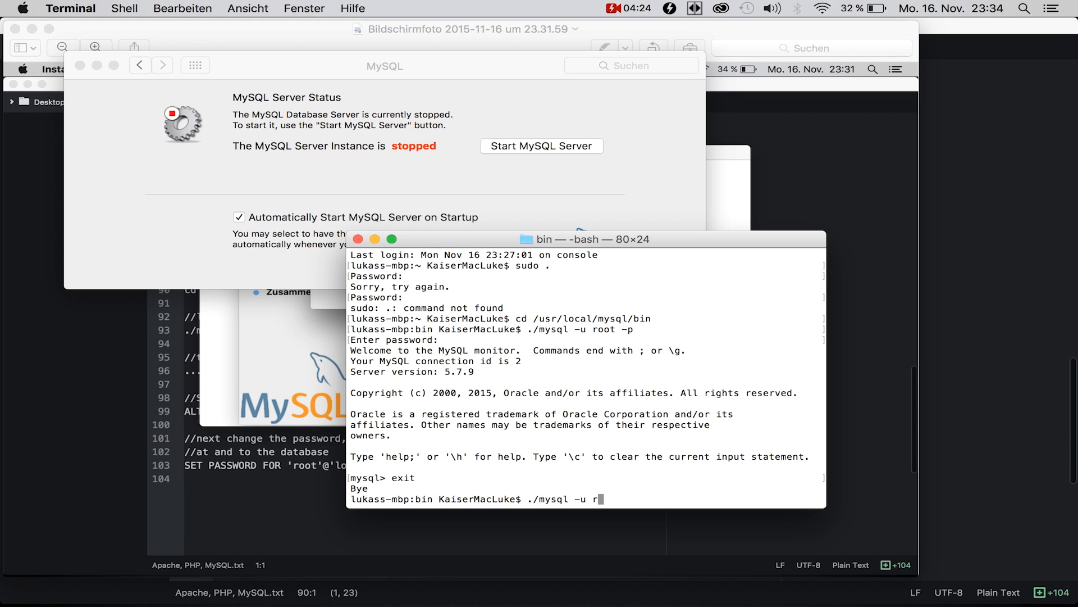
{"action": "type", "text": "oot"}
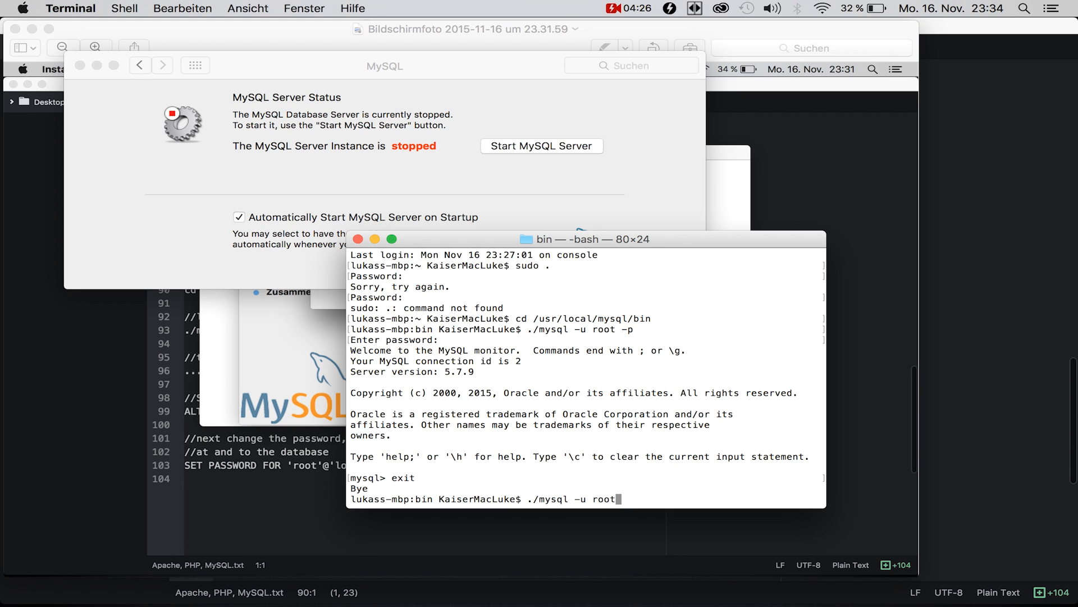
{"action": "type", "text": "-p"}
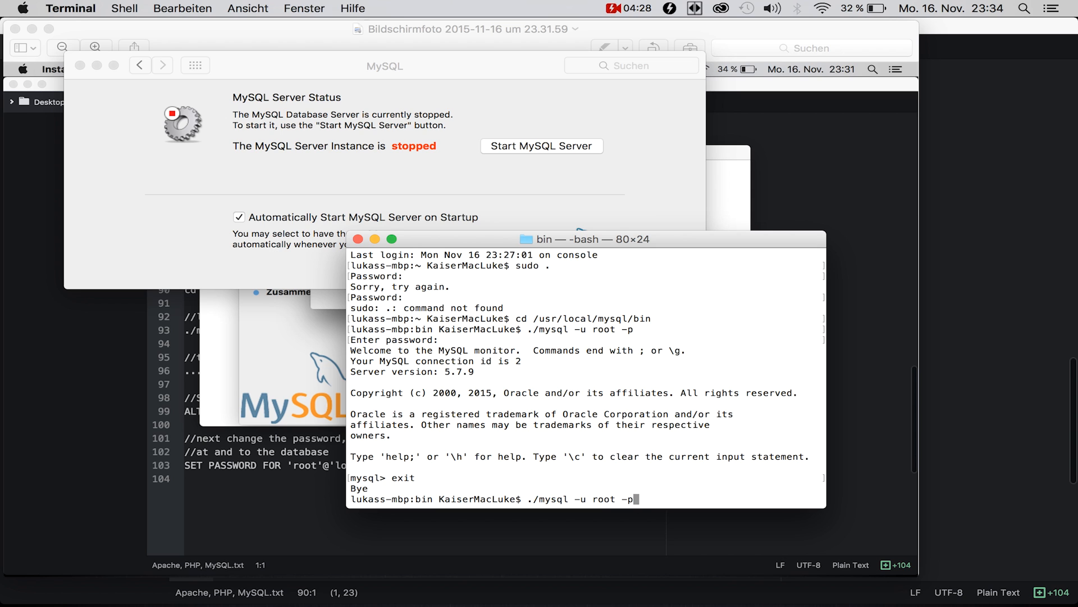
{"action": "key", "text": "Return"}
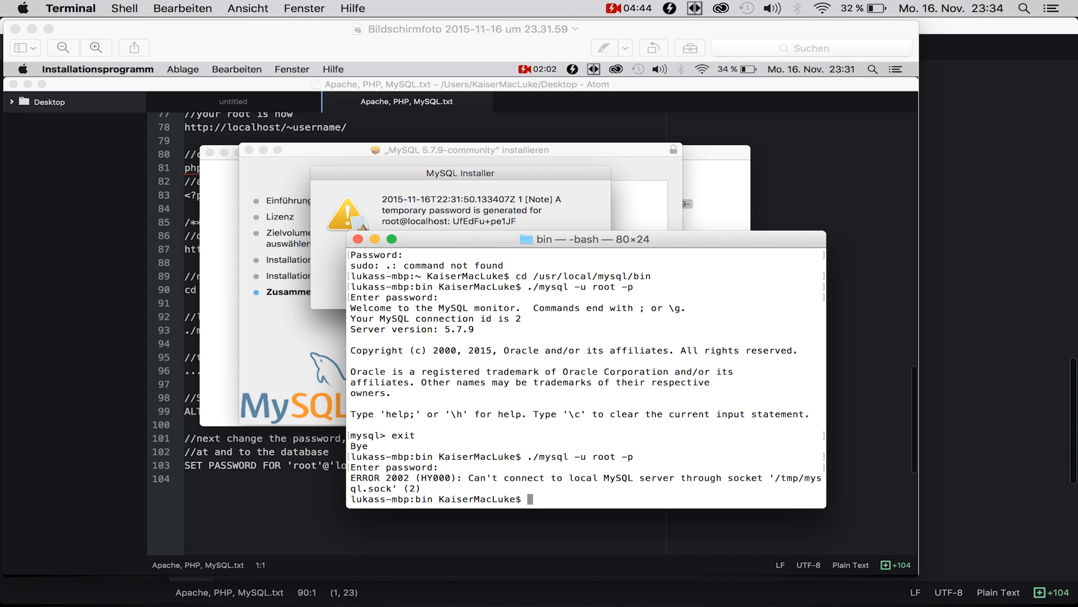
{"action": "mouse_move", "coordinate": [693, 484]}
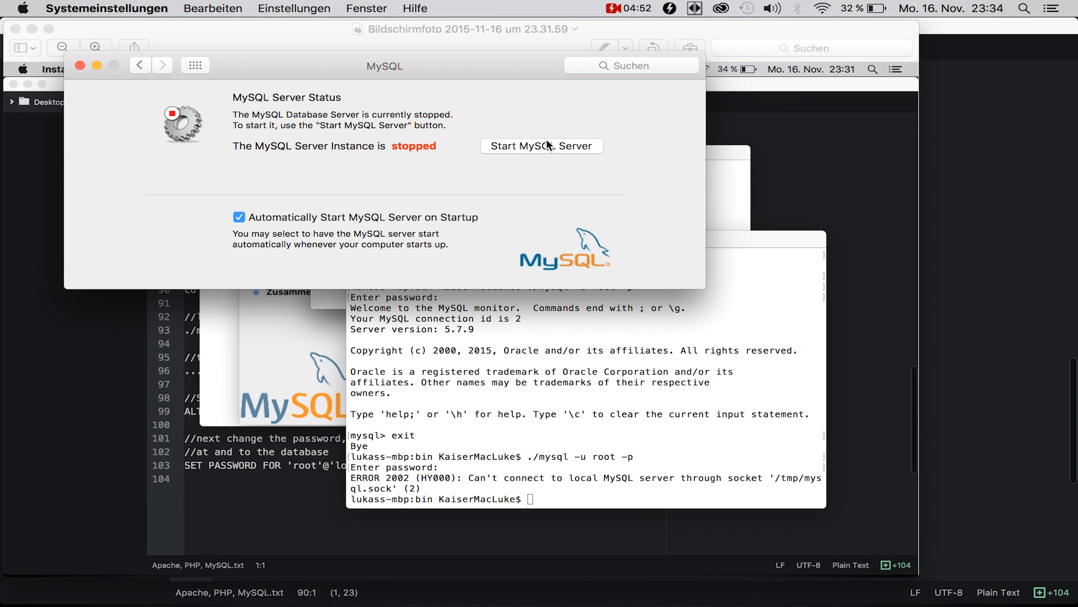
{"action": "mouse_move", "coordinate": [499, 269]}
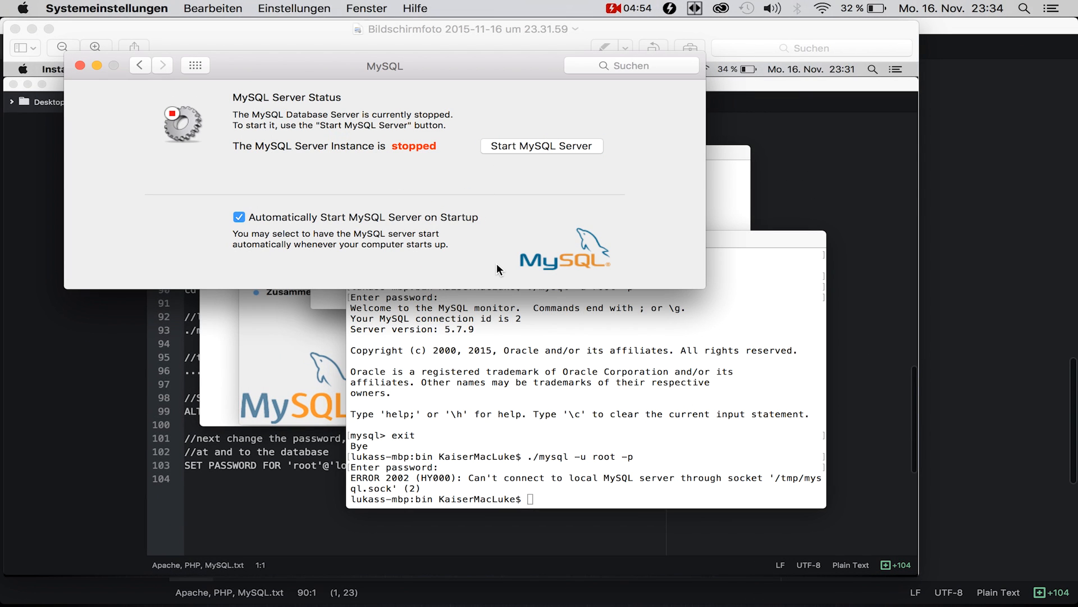
- Start the MySQL server from the MySQL pane, then return to the preferences overview
{"action": "left_click", "coordinate": [542, 146]}
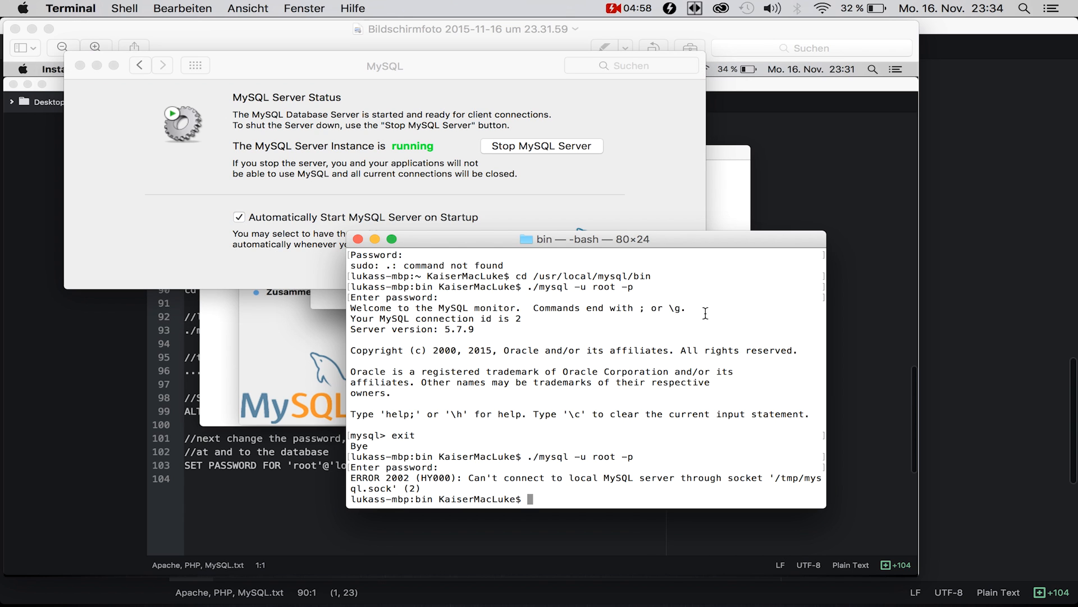
{"action": "double_click", "coordinate": [579, 286]}
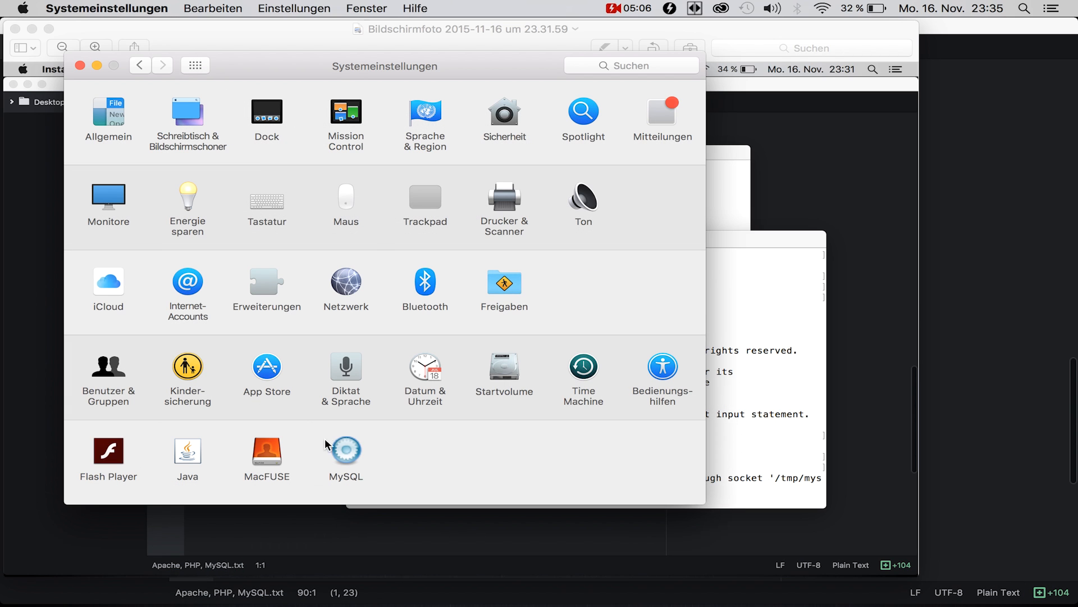
{"action": "mouse_move", "coordinate": [338, 447]}
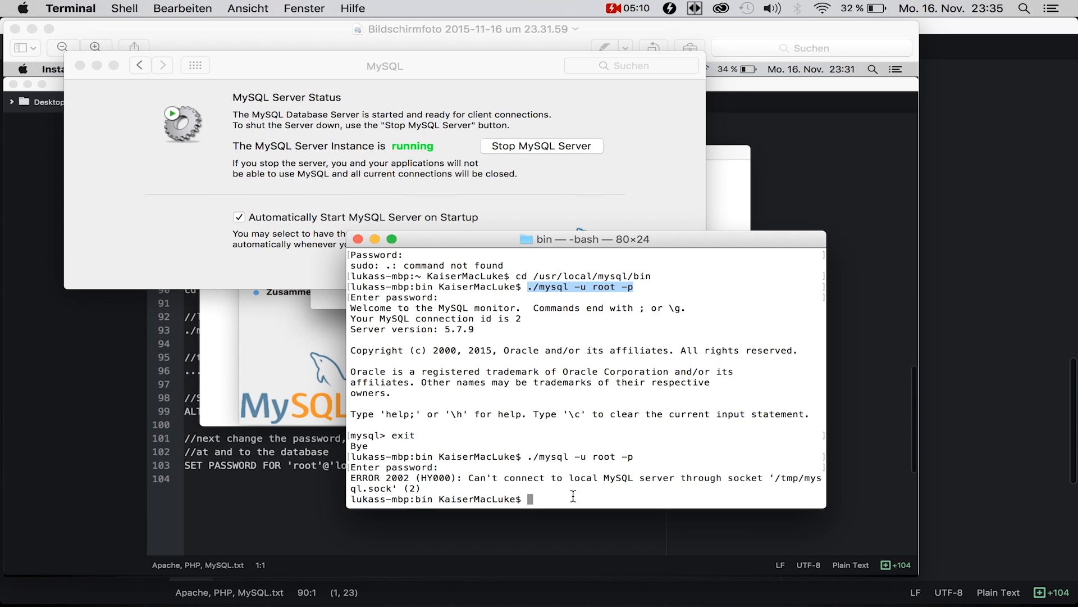
- Rerun ./mysql -u root -p from /usr/local/mysql/bin and log in with the temporary password
{"action": "type", "text": "cd /usr/local/my"}
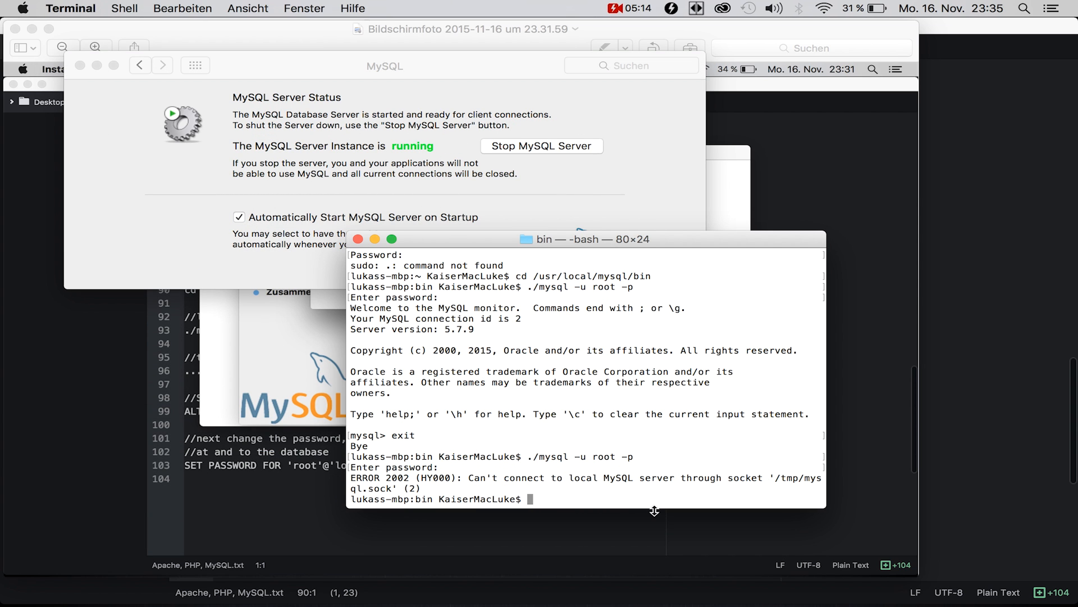
{"action": "double_click", "coordinate": [582, 456]}
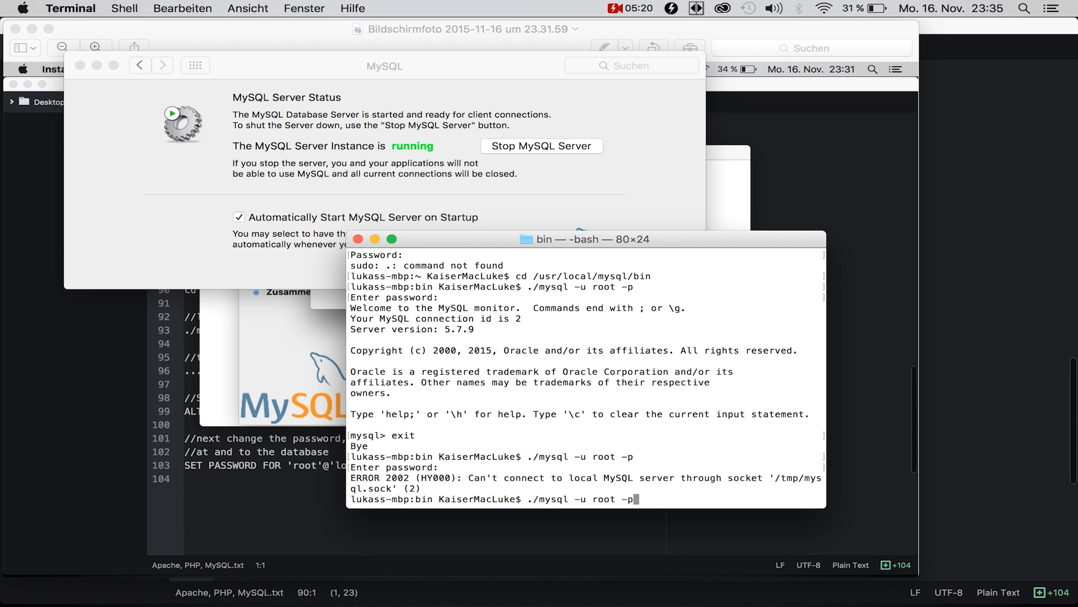
{"action": "key", "text": "Return"}
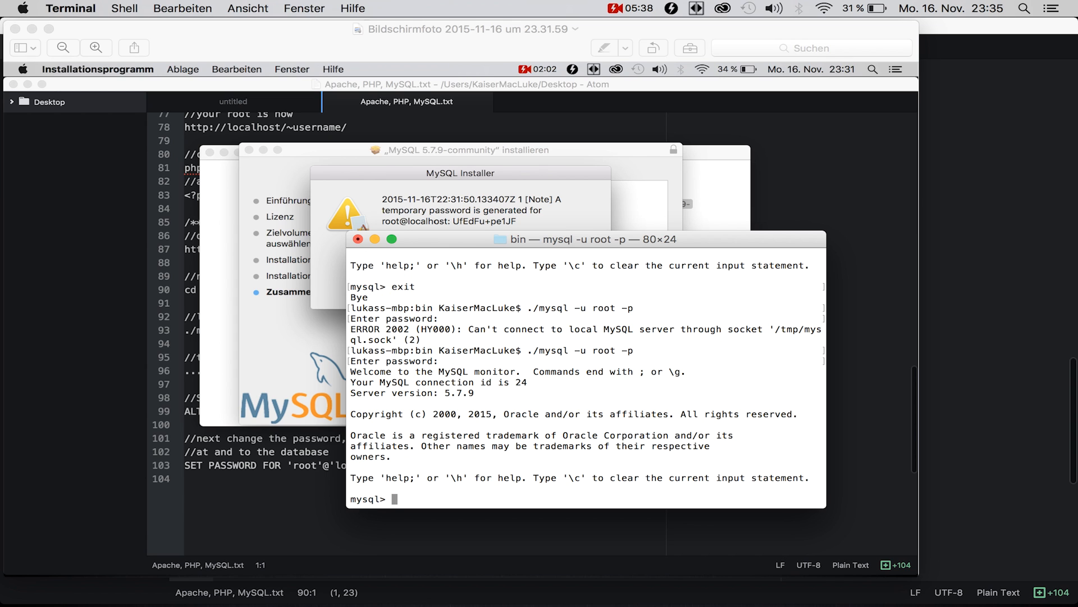
{"action": "mouse_move", "coordinate": [517, 446]}
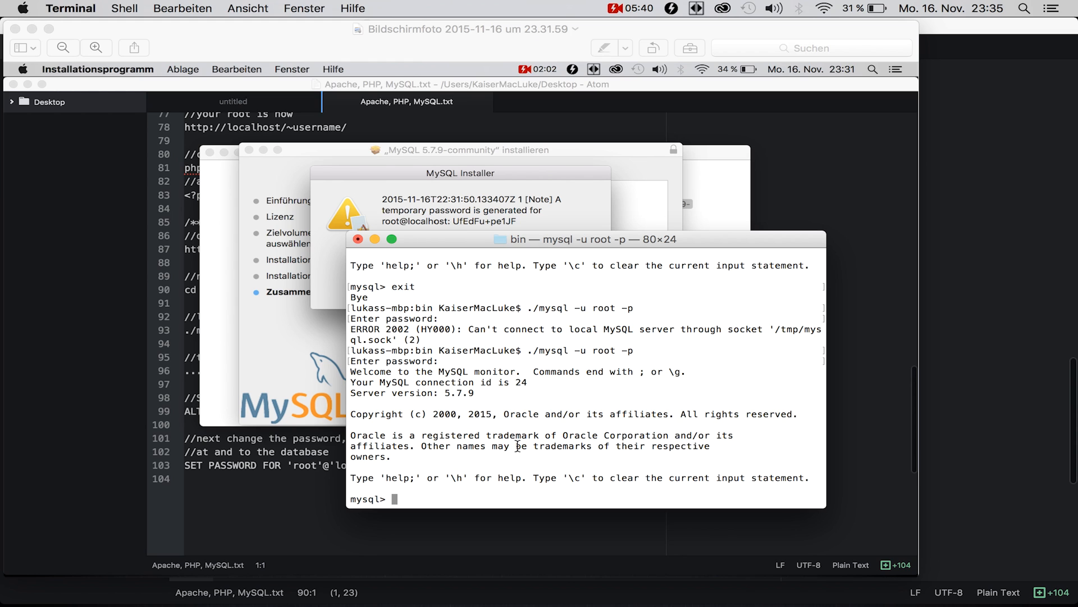
{"action": "mouse_move", "coordinate": [465, 429]}
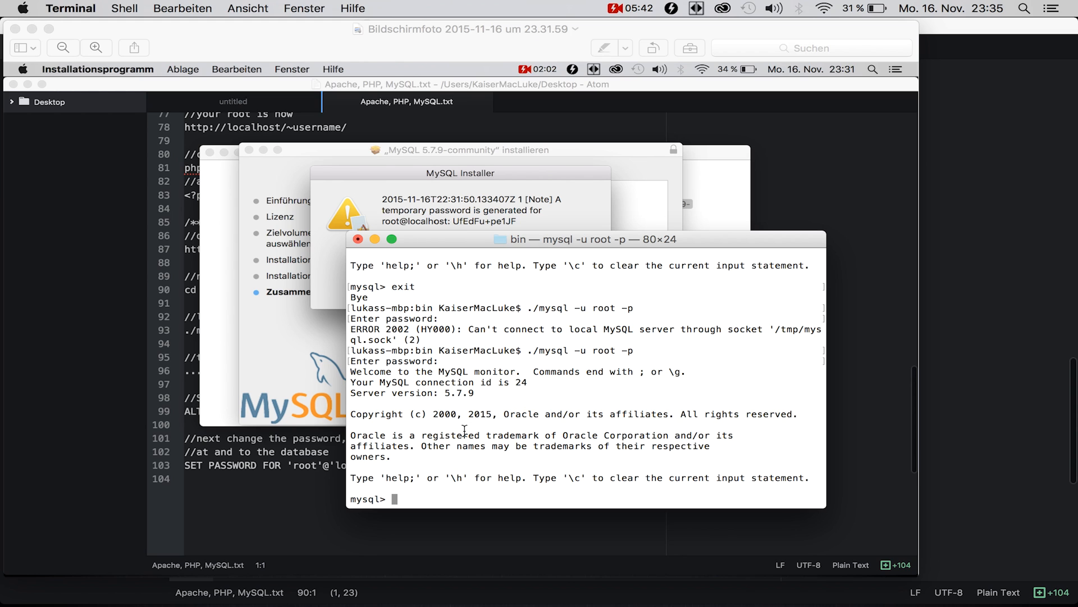
{"action": "mouse_move", "coordinate": [444, 484]}
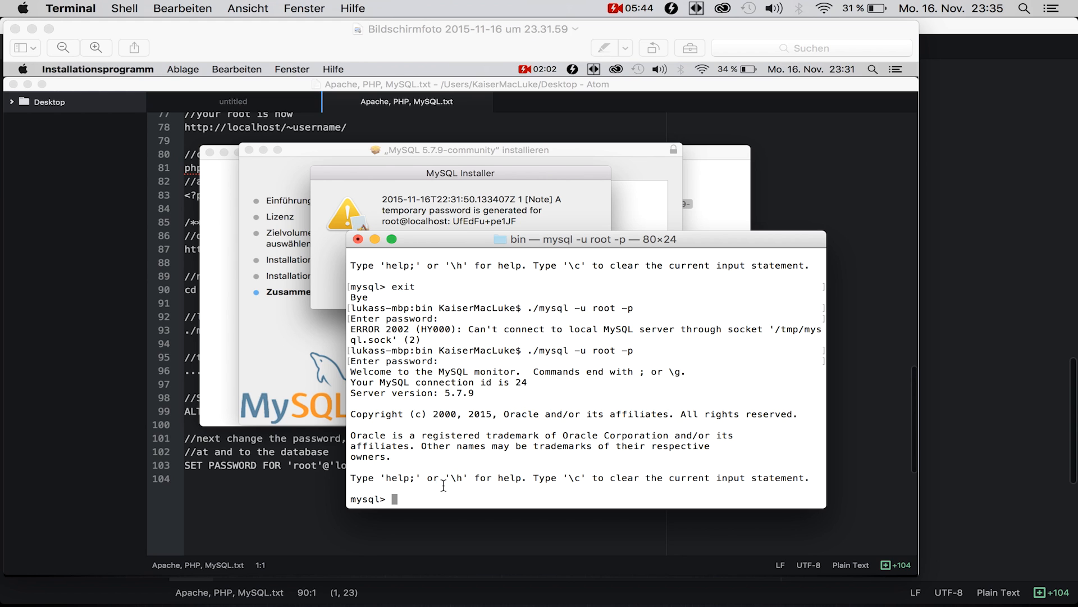
{"action": "type", "text": "U"}
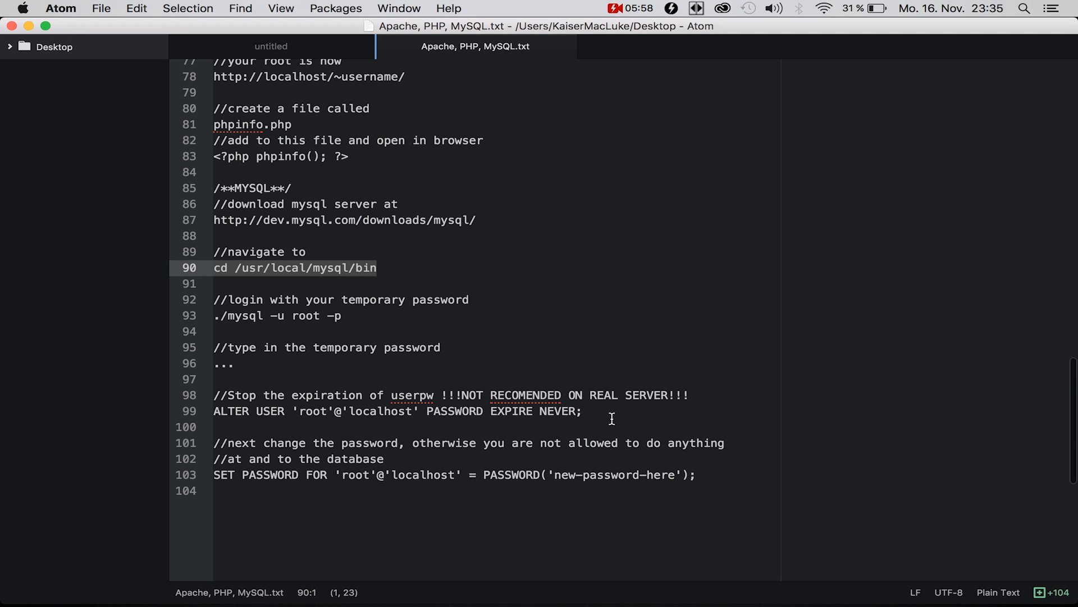
{"action": "left_click", "coordinate": [215, 410]}
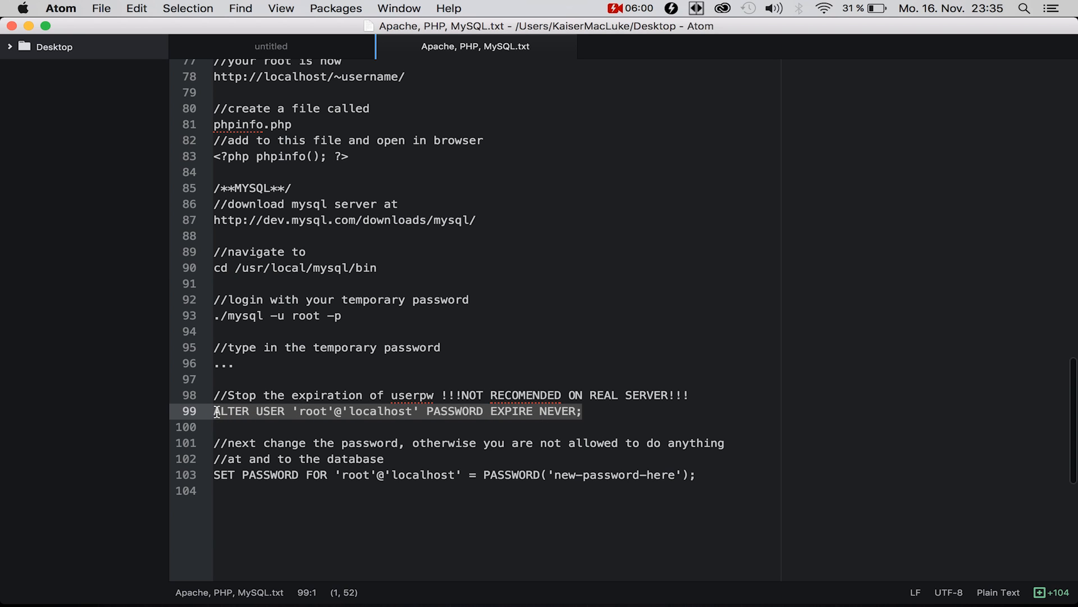
{"action": "mouse_move", "coordinate": [564, 410]}
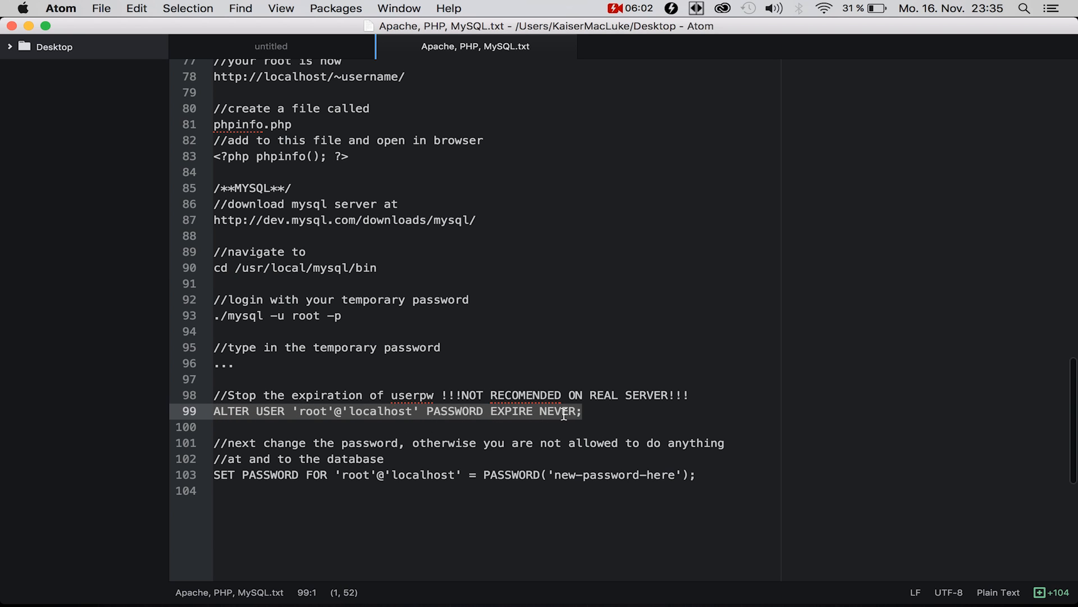
{"action": "mouse_move", "coordinate": [427, 390]}
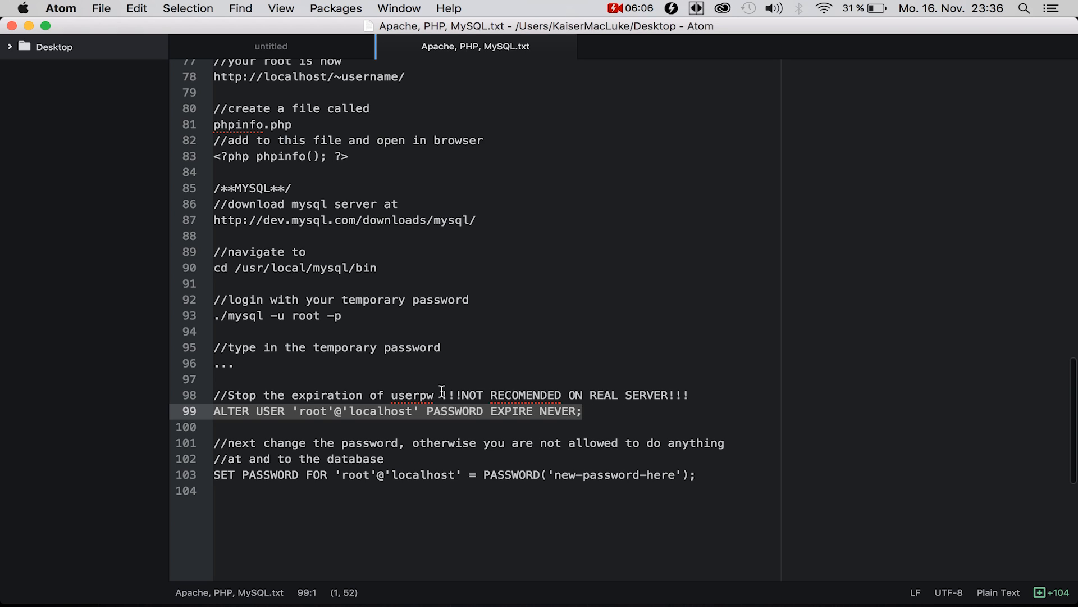
{"action": "left_click", "coordinate": [442, 395]}
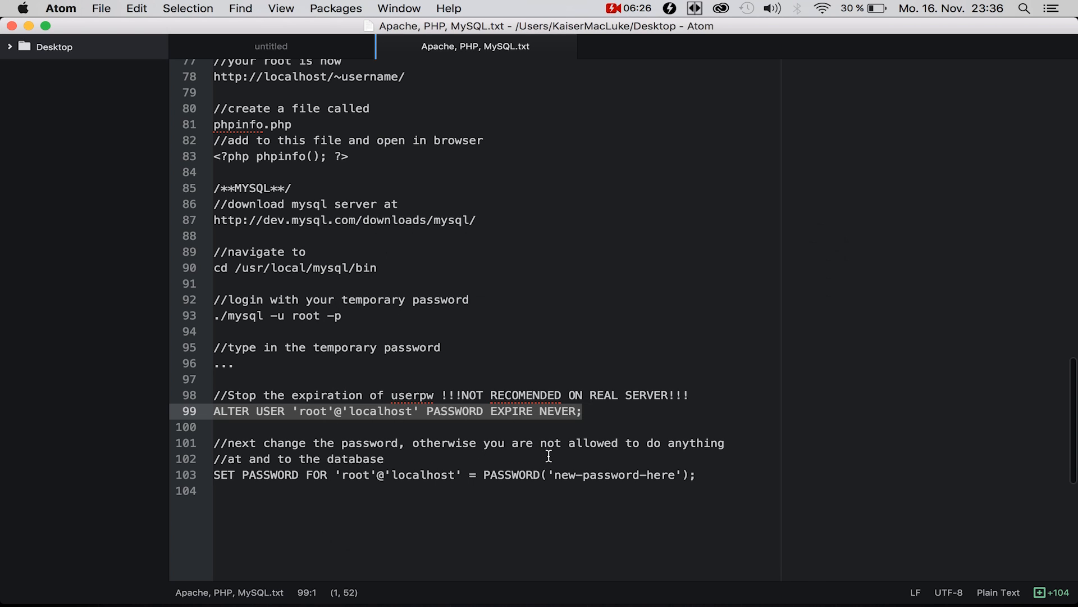
{"action": "left_click", "coordinate": [223, 474]}
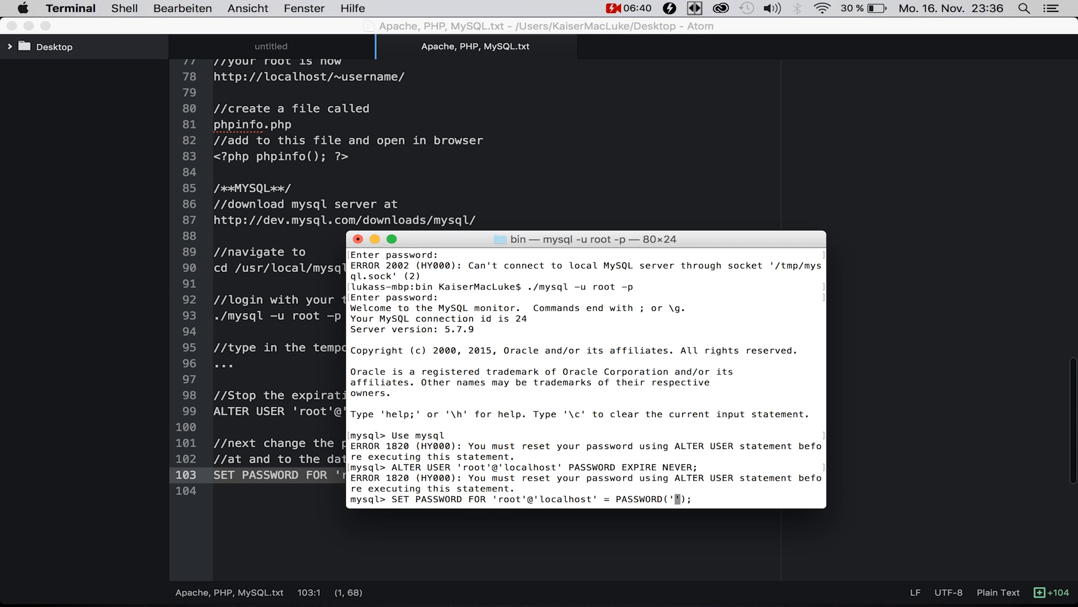
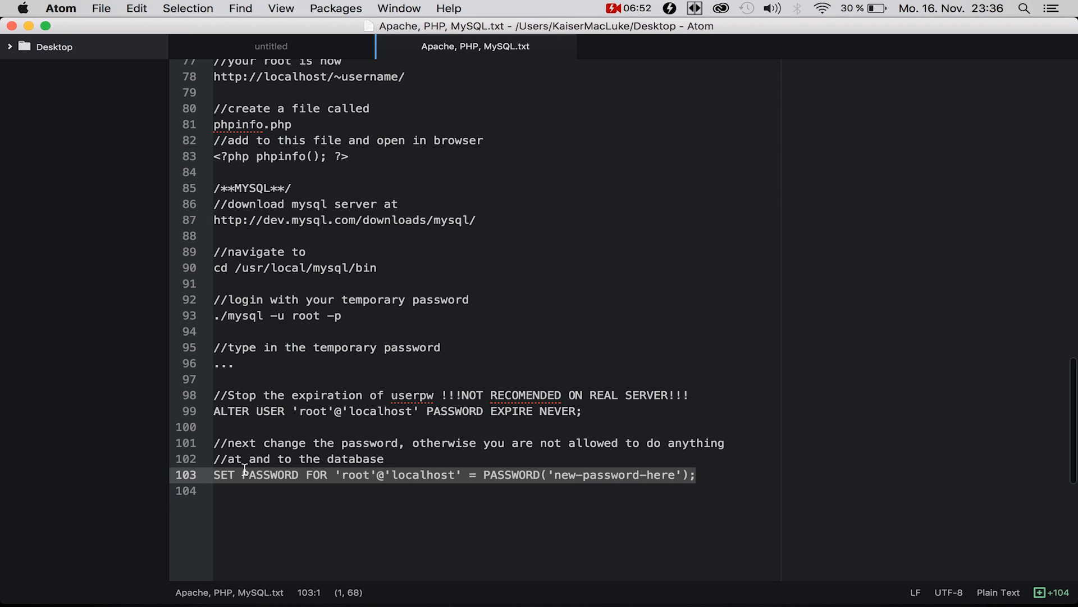
{"action": "left_click", "coordinate": [221, 411]}
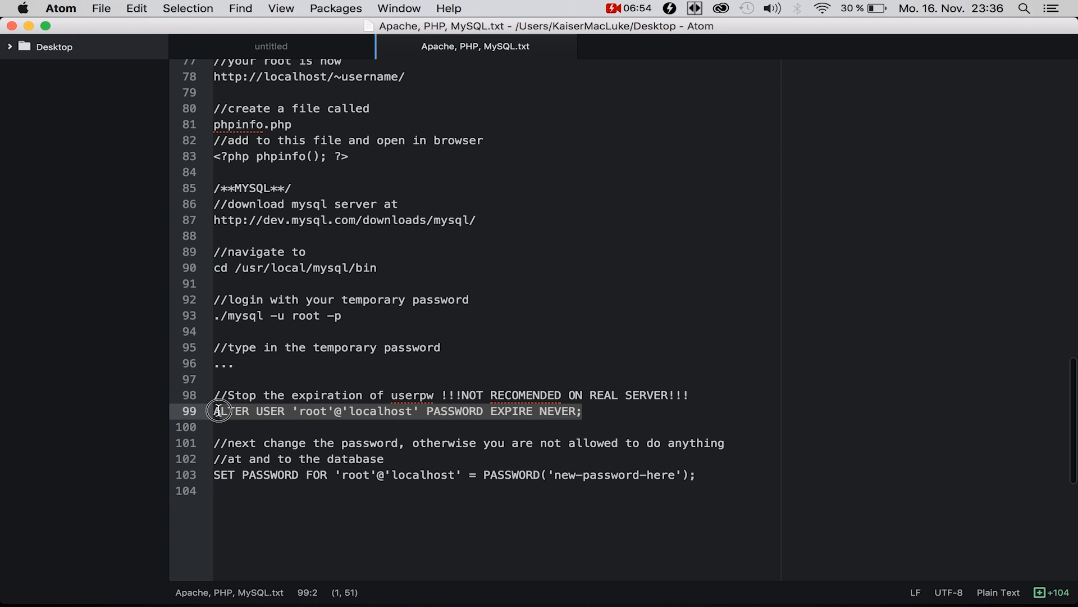
{"action": "key", "text": "mission_control"}
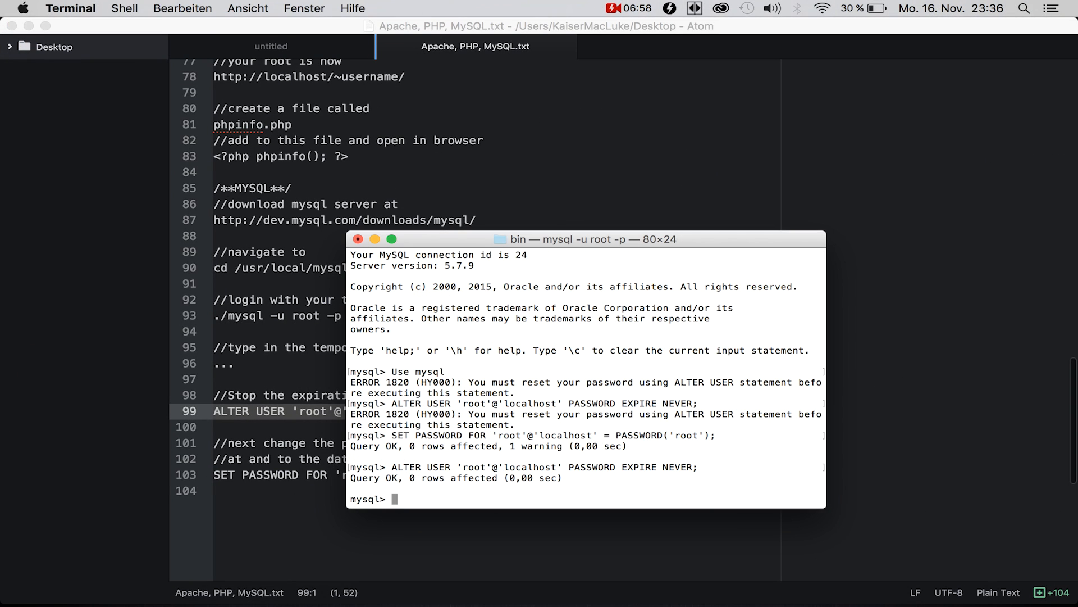
- Exit, log back in as root with the new password, run Use mysql, then exit
{"action": "type", "text": "exit"}
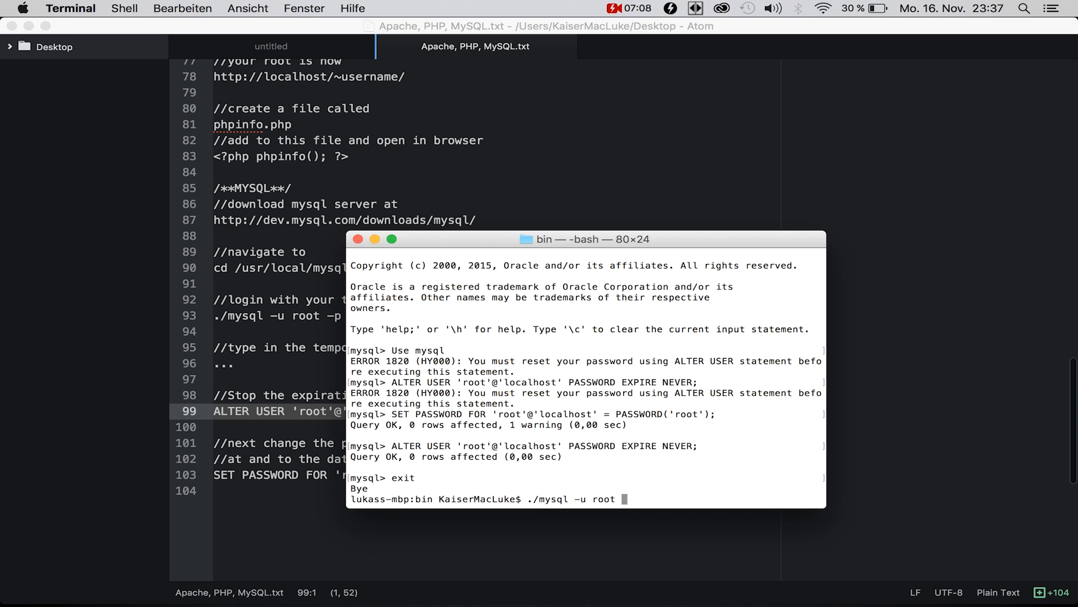
{"action": "type", "text": "-p"}
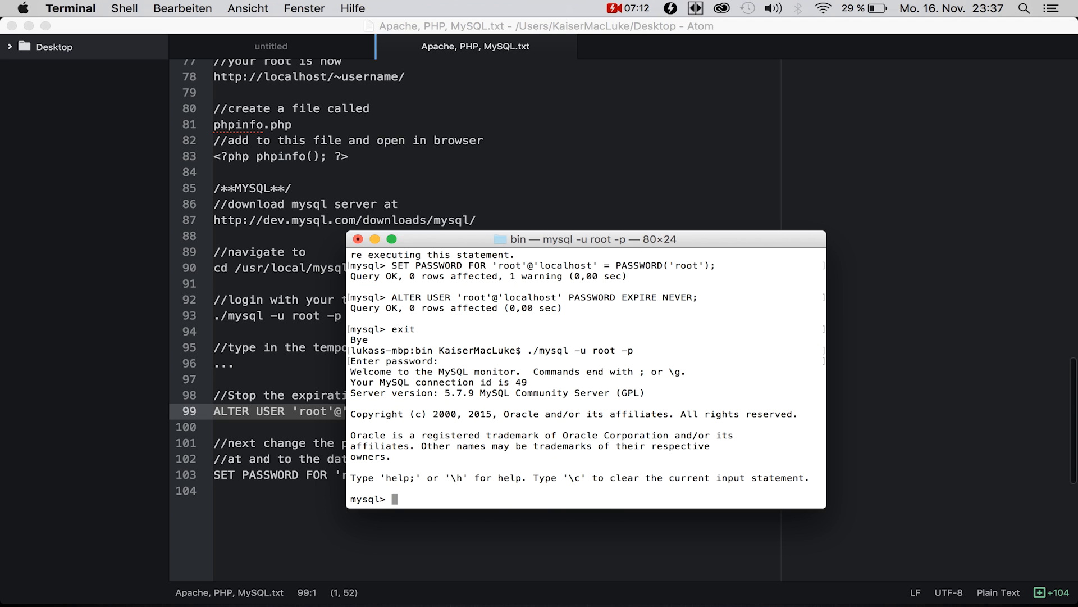
{"action": "type", "text": "Use"}
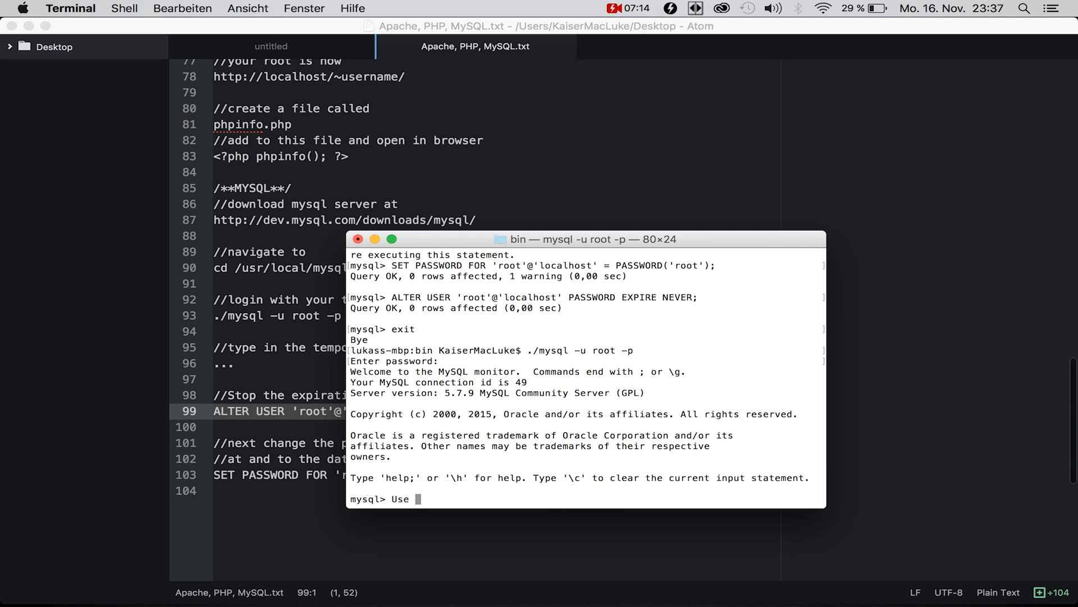
{"action": "type", "text": "mysql"}
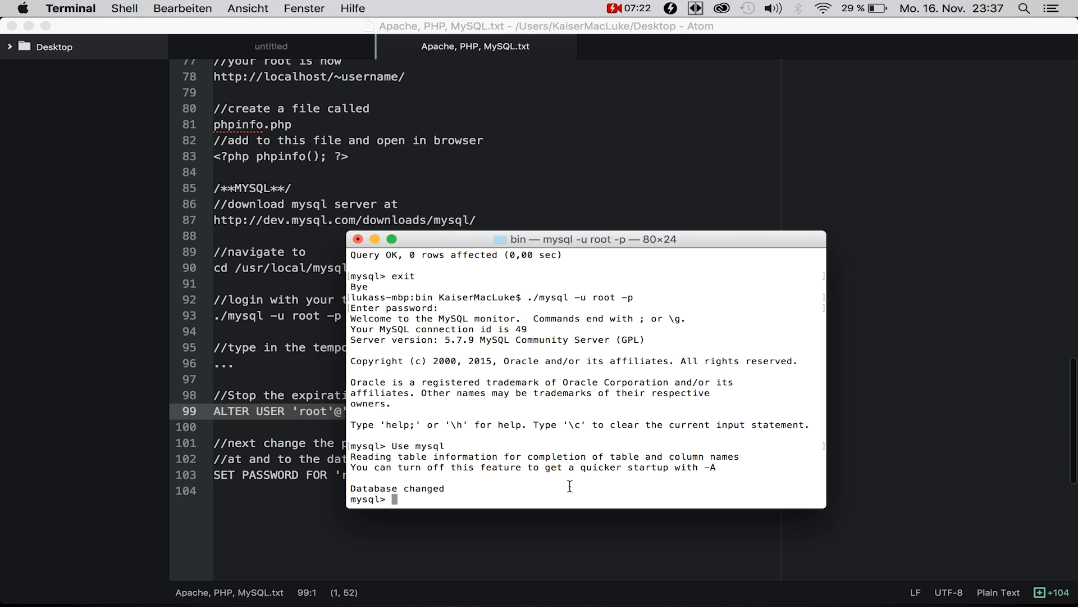
{"action": "type", "text": "exit"}
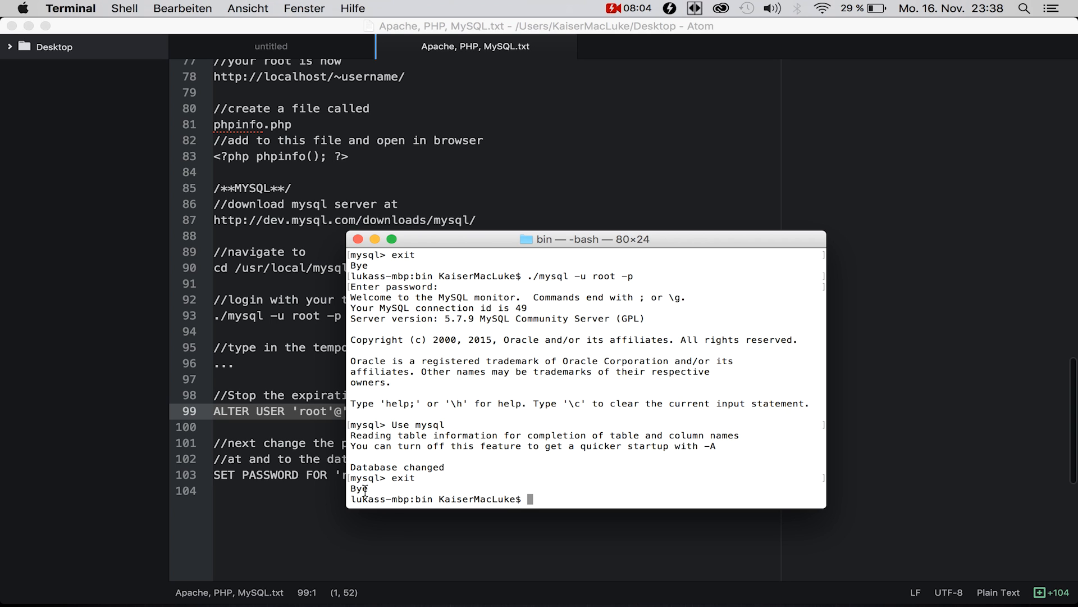
{"action": "mouse_move", "coordinate": [330, 484]}
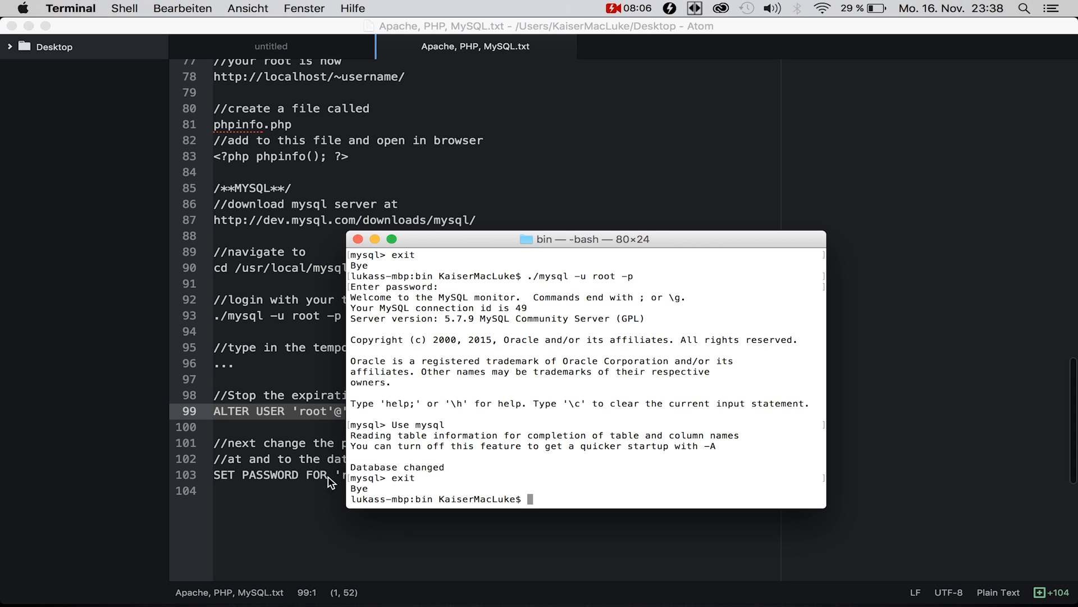